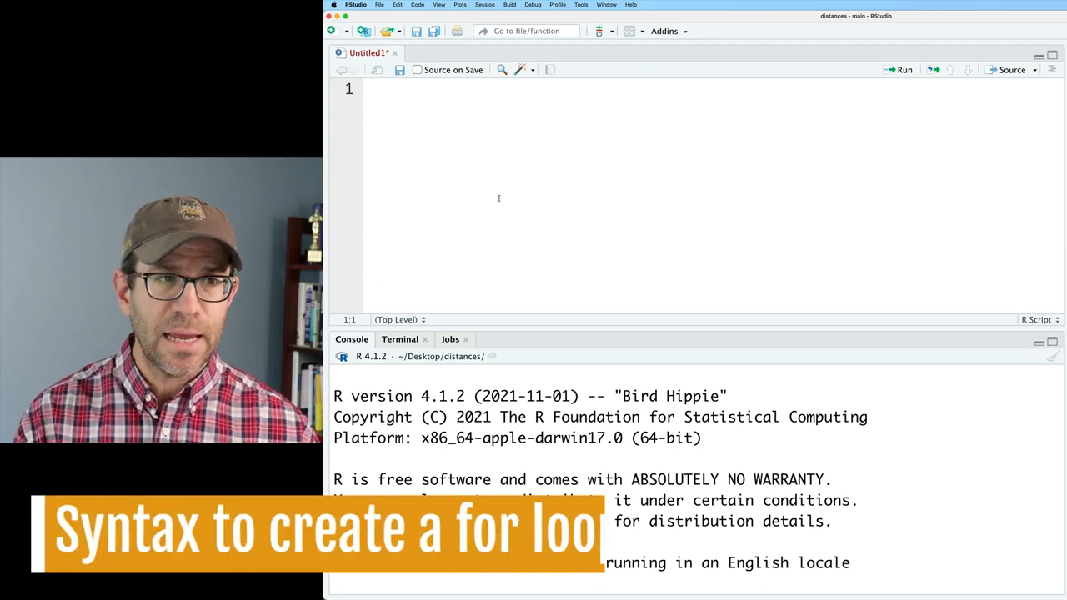
Step: Write the template for(variable in vector){ } with a '# special sauce to be repeated' comment inside
type("for(")
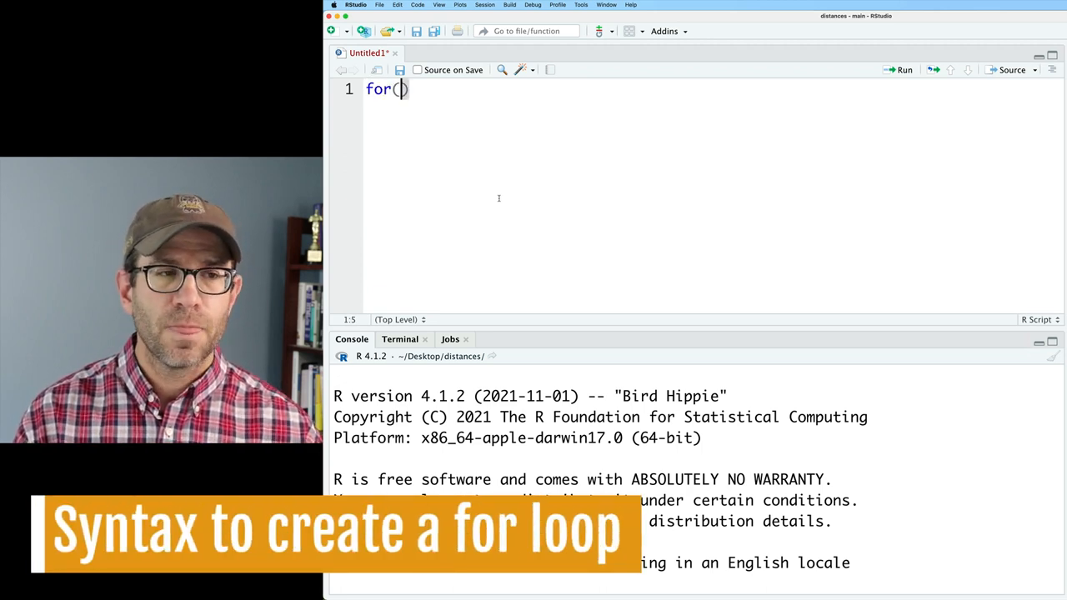
type("variable in")
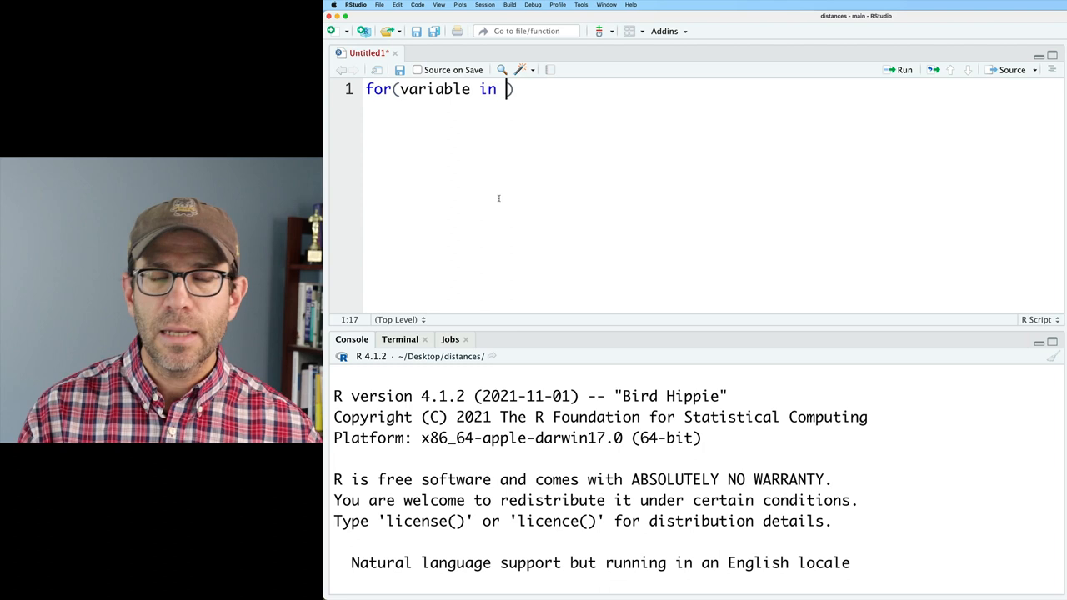
type("vector){}")
type("# se")
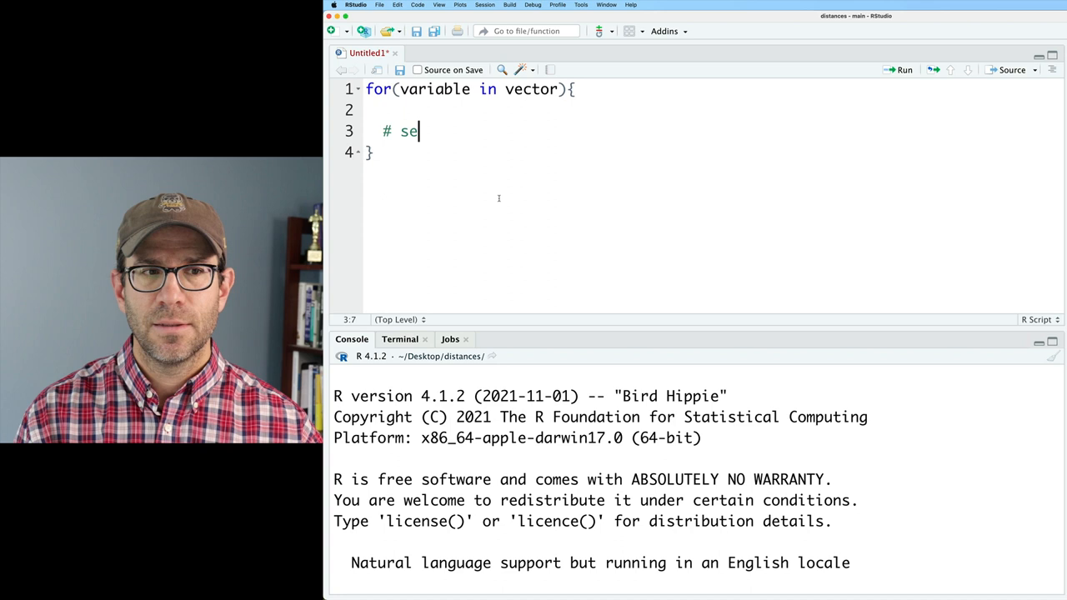
type("pecial s")
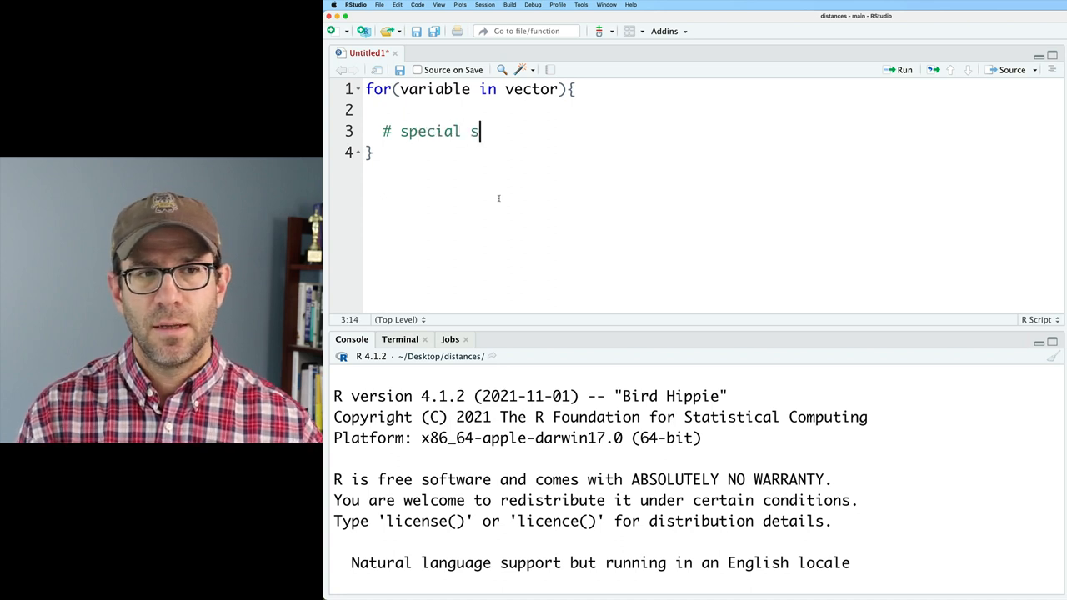
type("auce to be rep")
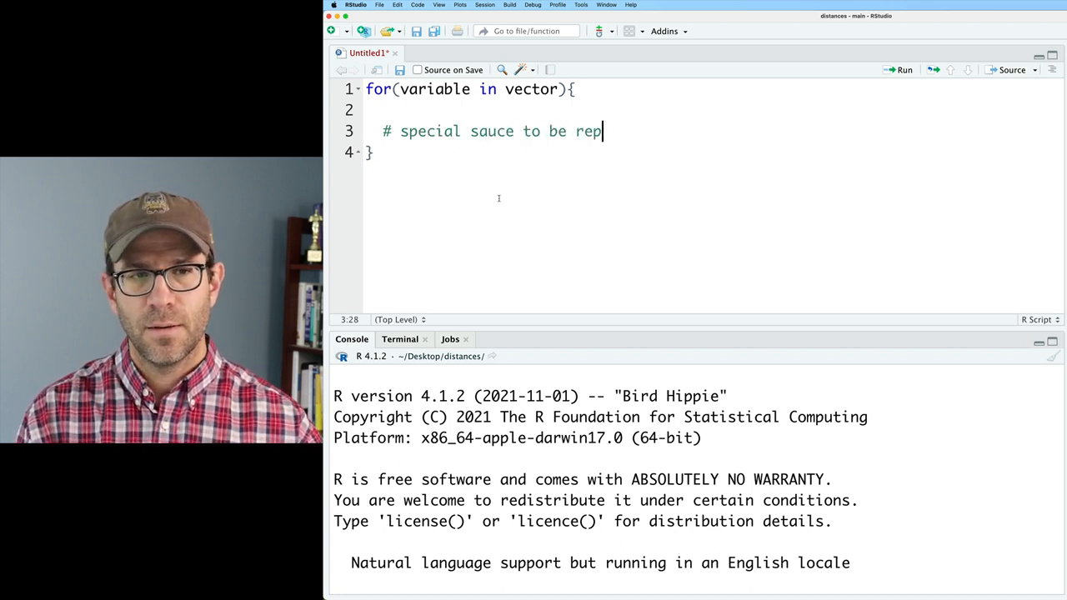
type("eated")
type("for(x in ")
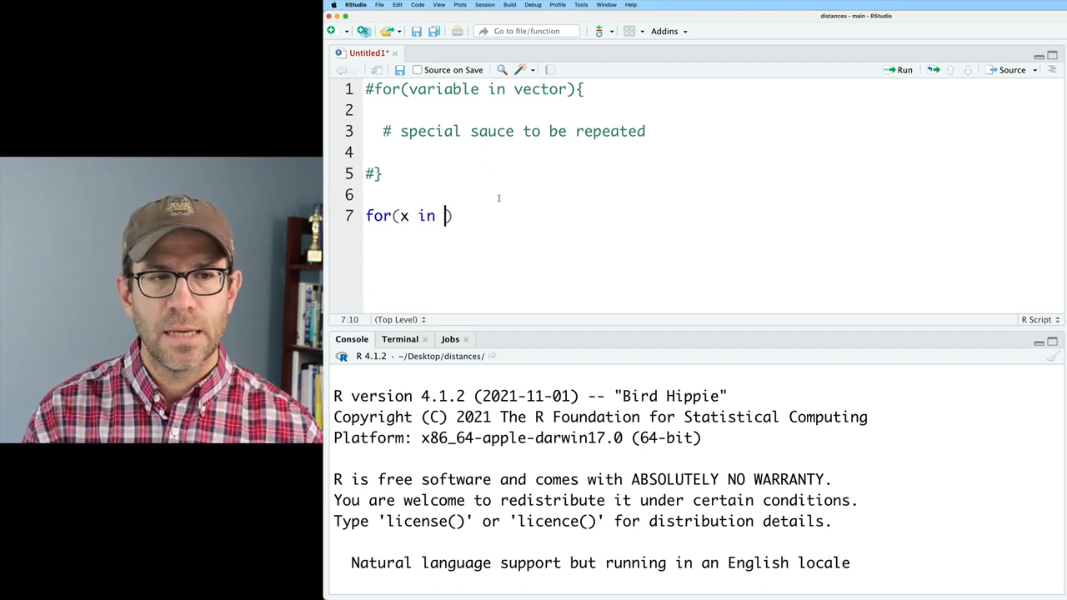
Step: Write the working loop for(x in 1:100){ print(x) } and select it for running
type("1:100")
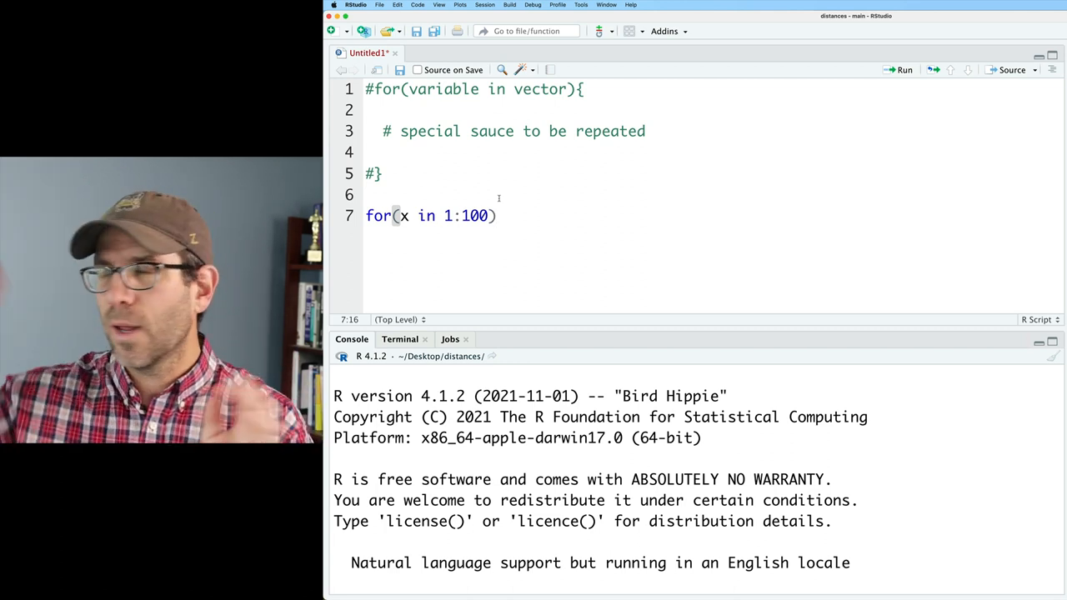
type("{}")
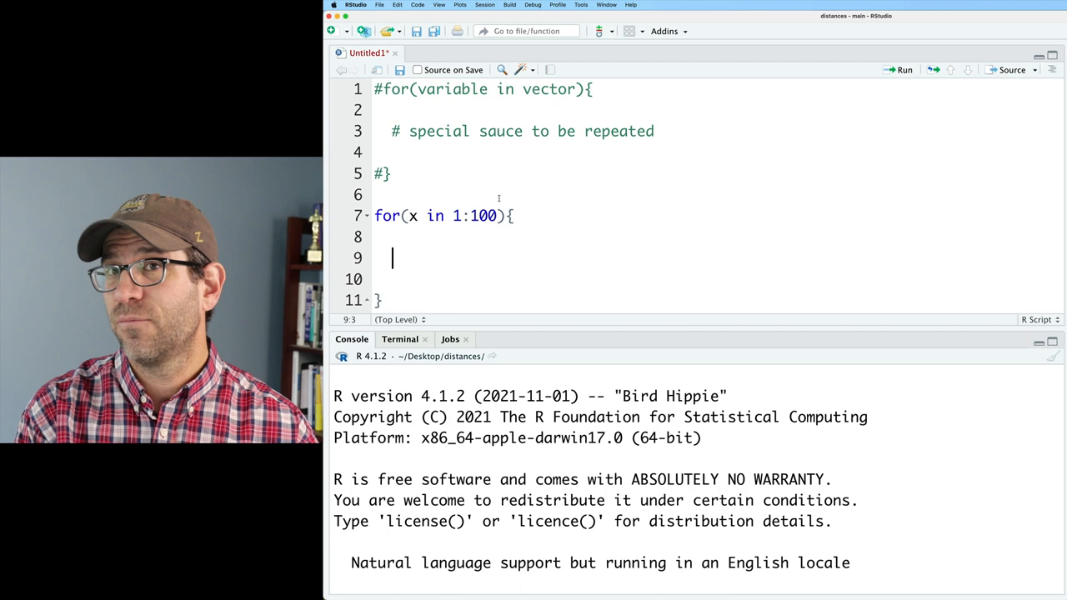
type("print")
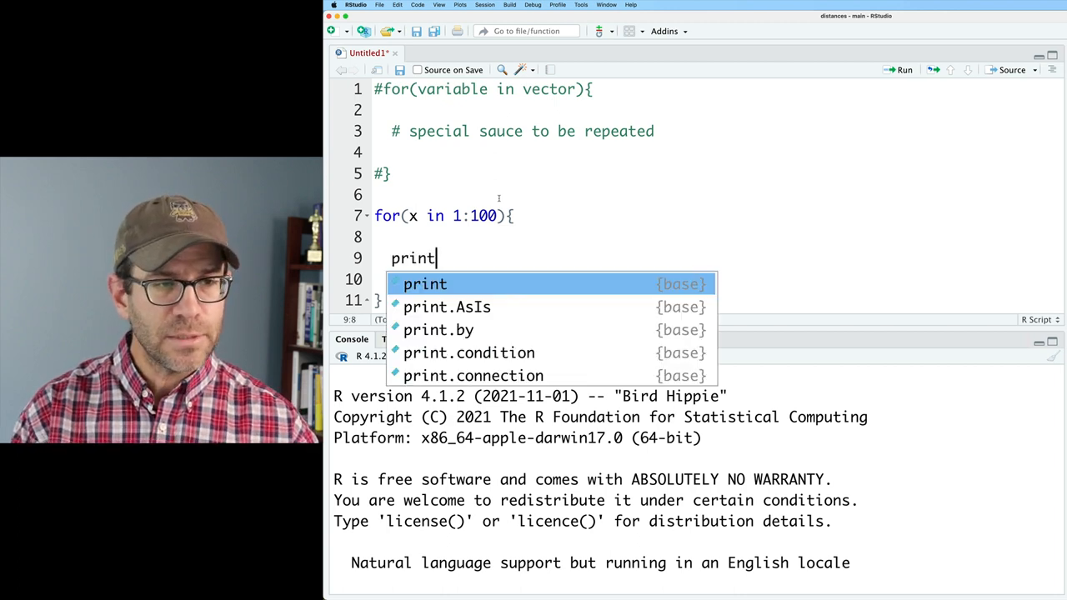
type("(x")
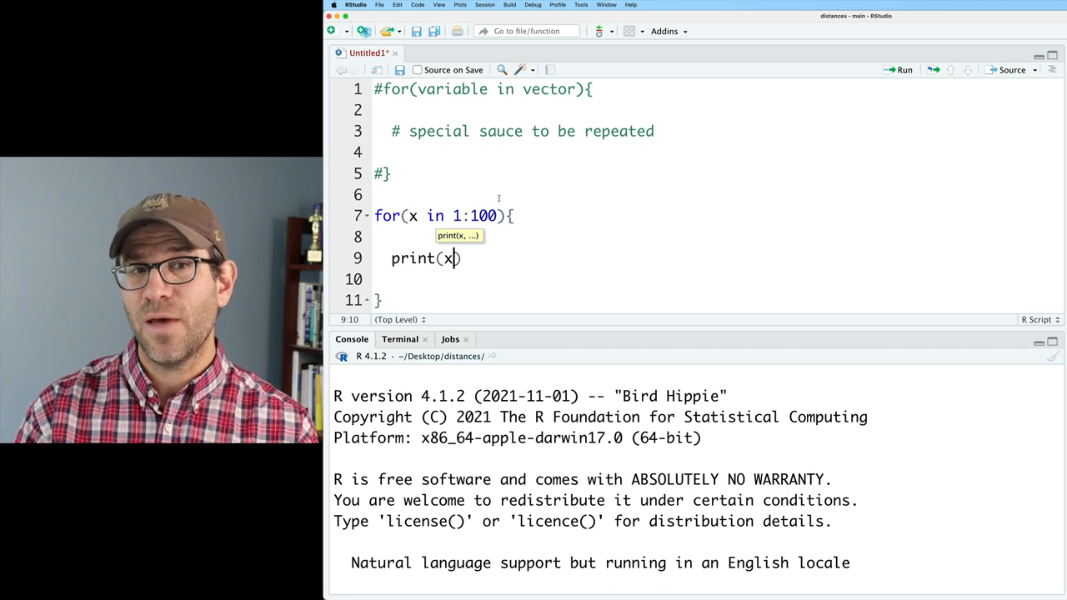
left_click_drag(373, 215, 380, 300)
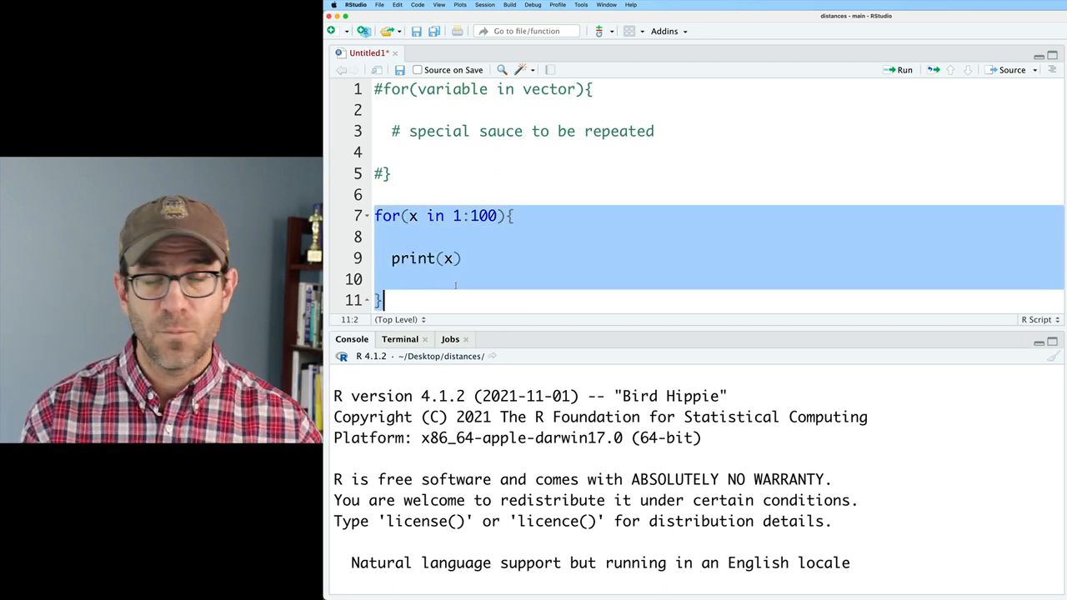
Step: Run the loop, change the body to print(x^2), and rerun to show squares through 9025
left_click(903, 70)
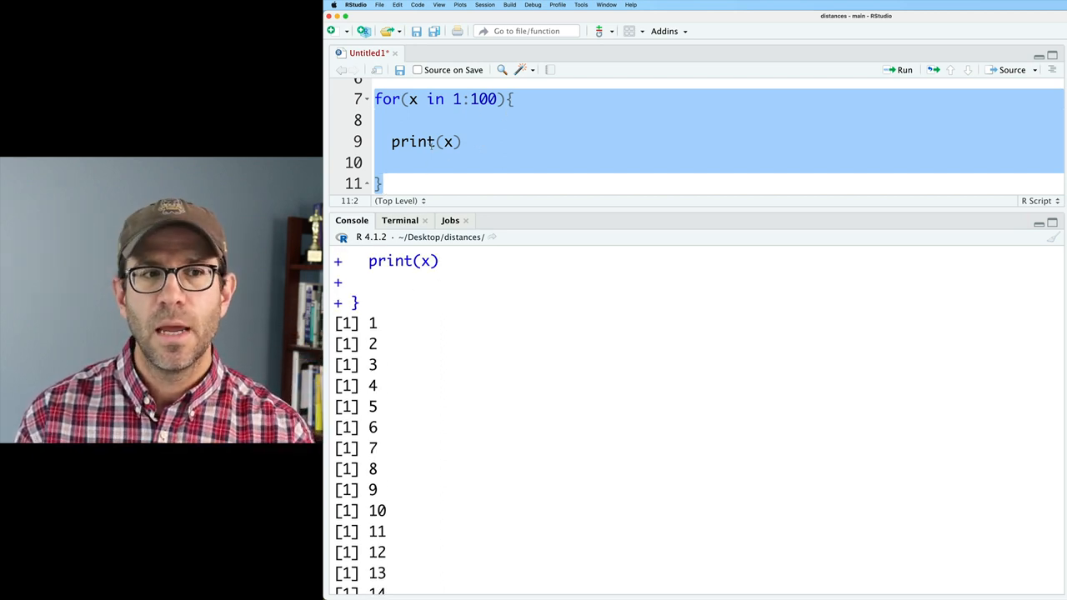
left_click(453, 140)
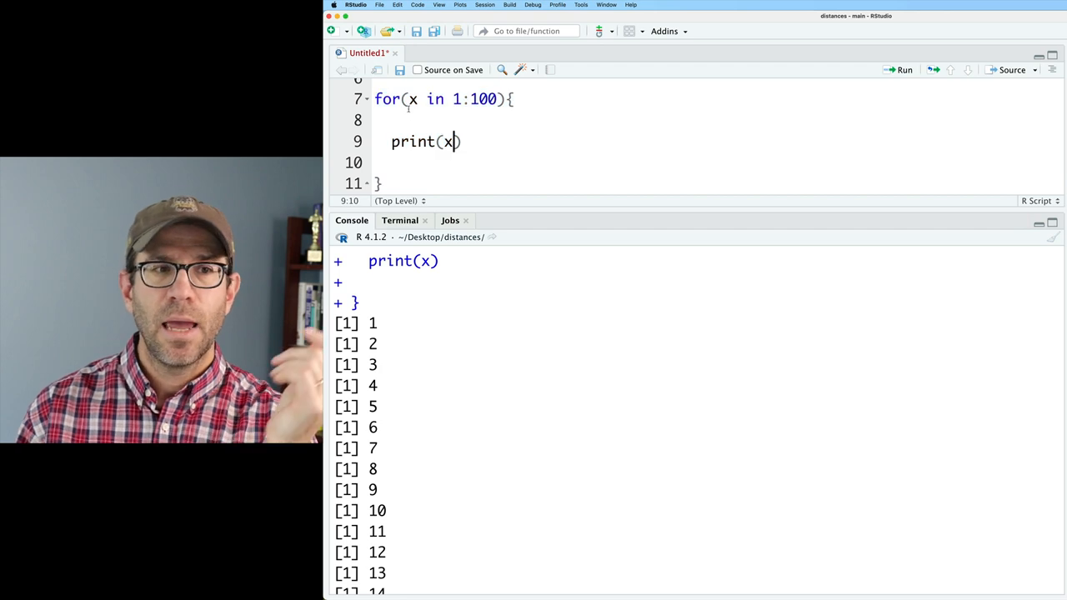
double_click(473, 98)
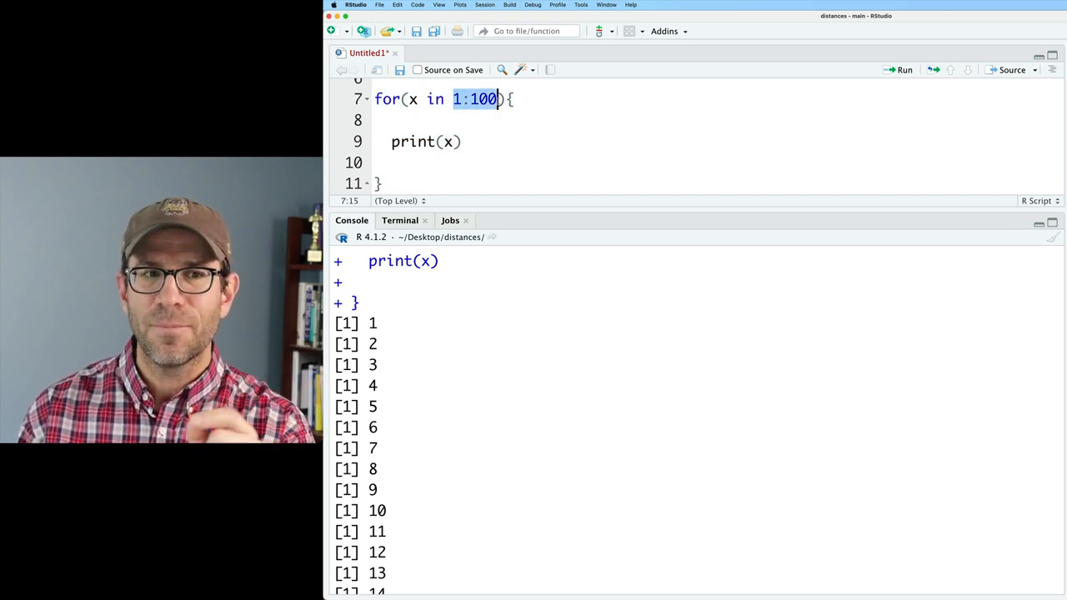
left_click(457, 141)
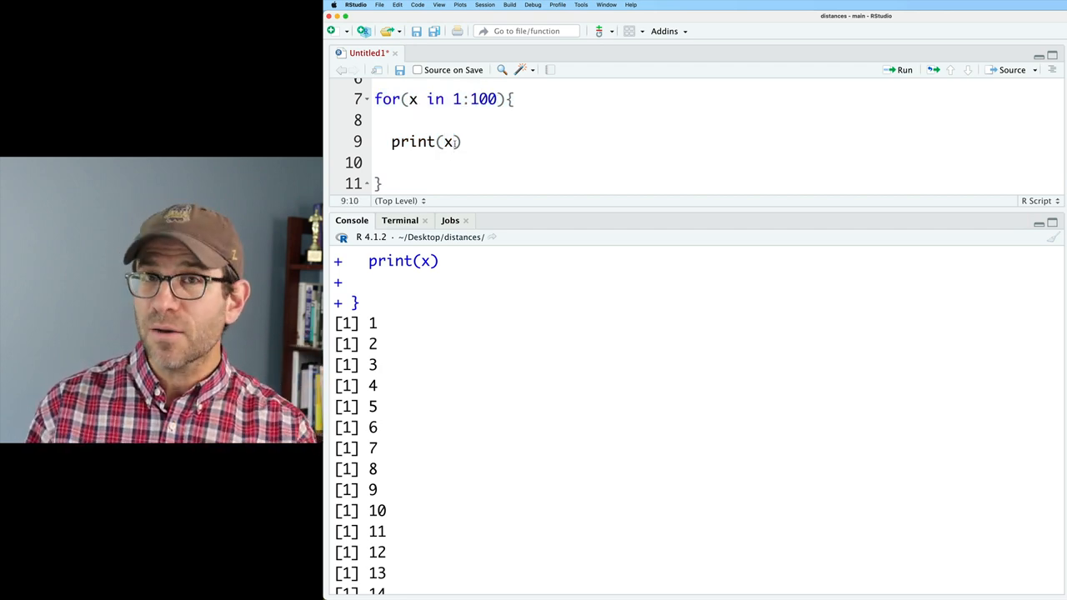
type("^2")
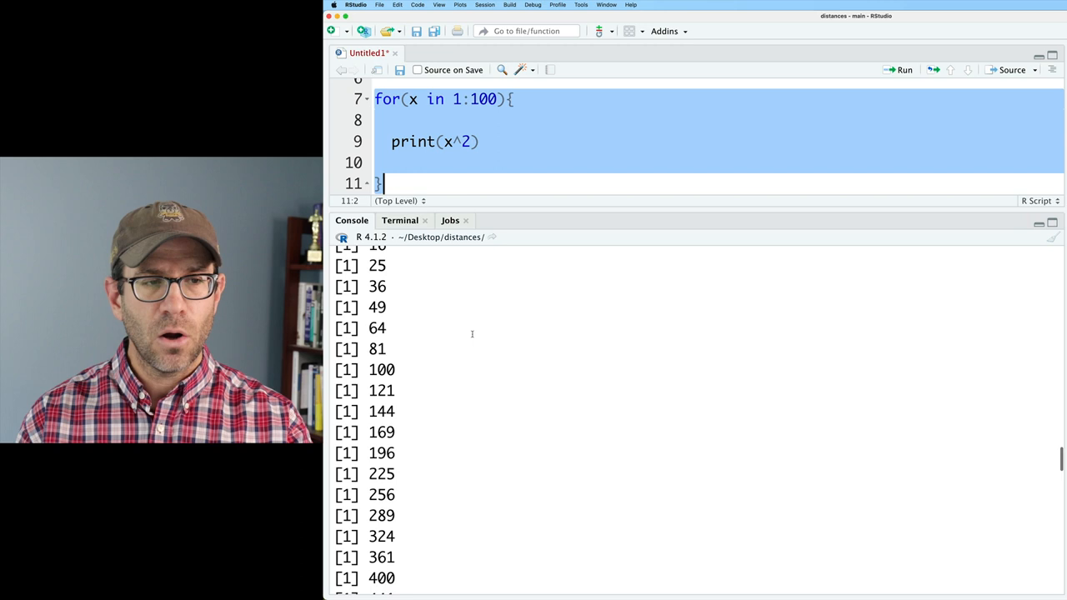
left_click(904, 70)
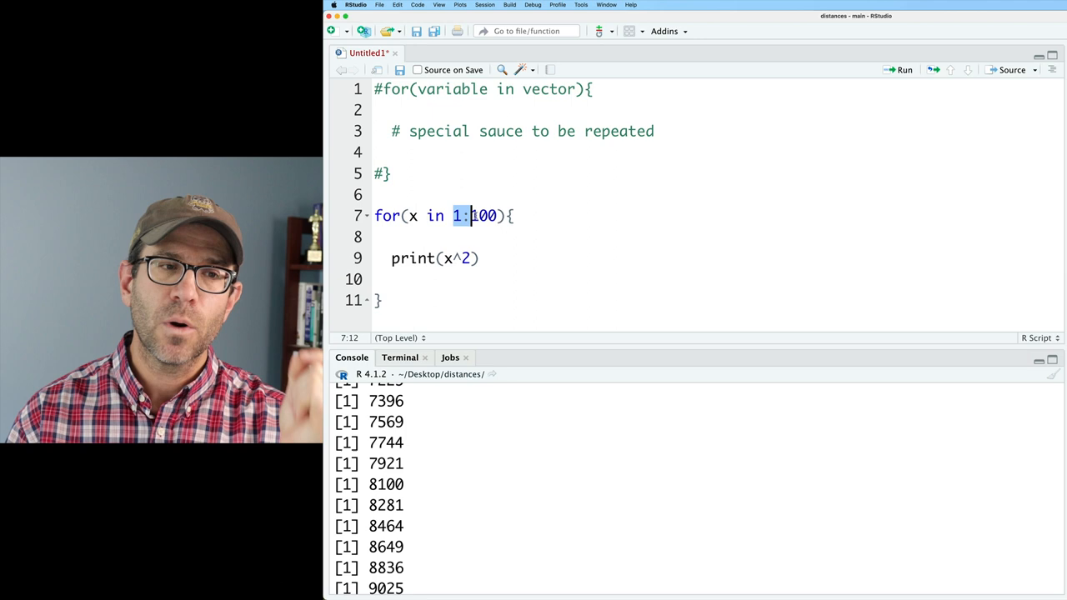
Step: Define names <- c("pat", "mary", "jose", "doug") and run for(n in names){ print(n) } to list them
left_click_drag(470, 217, 498, 217)
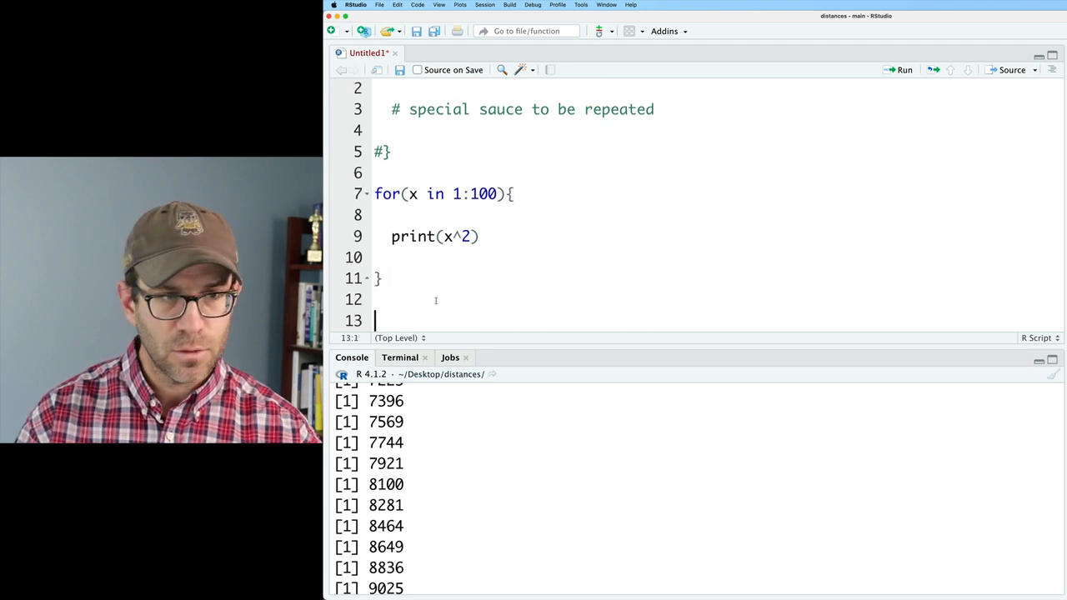
type("for(")
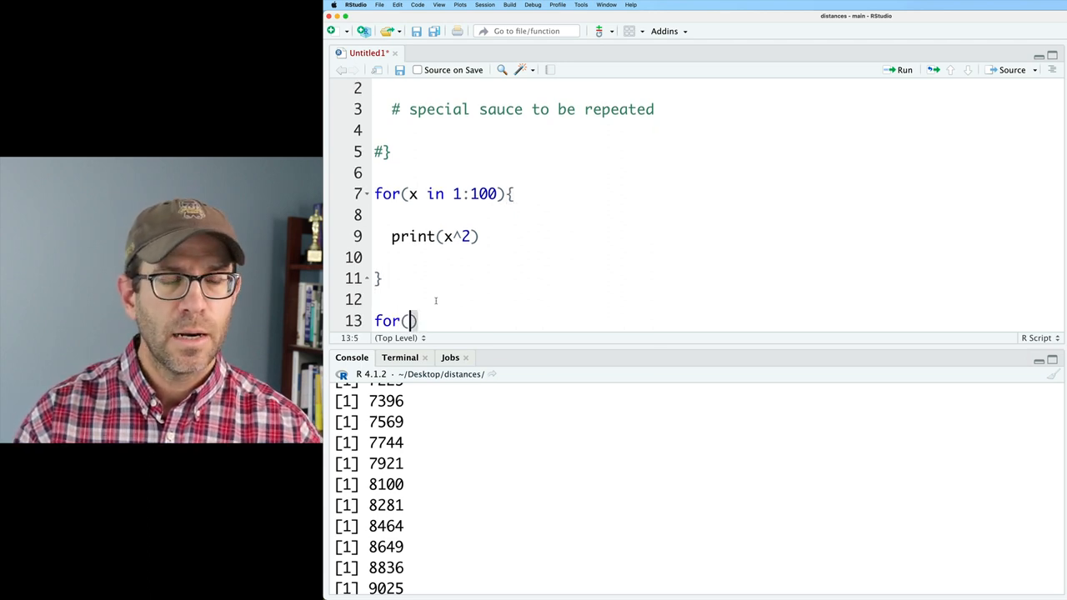
type("n in names")
type("names <-")
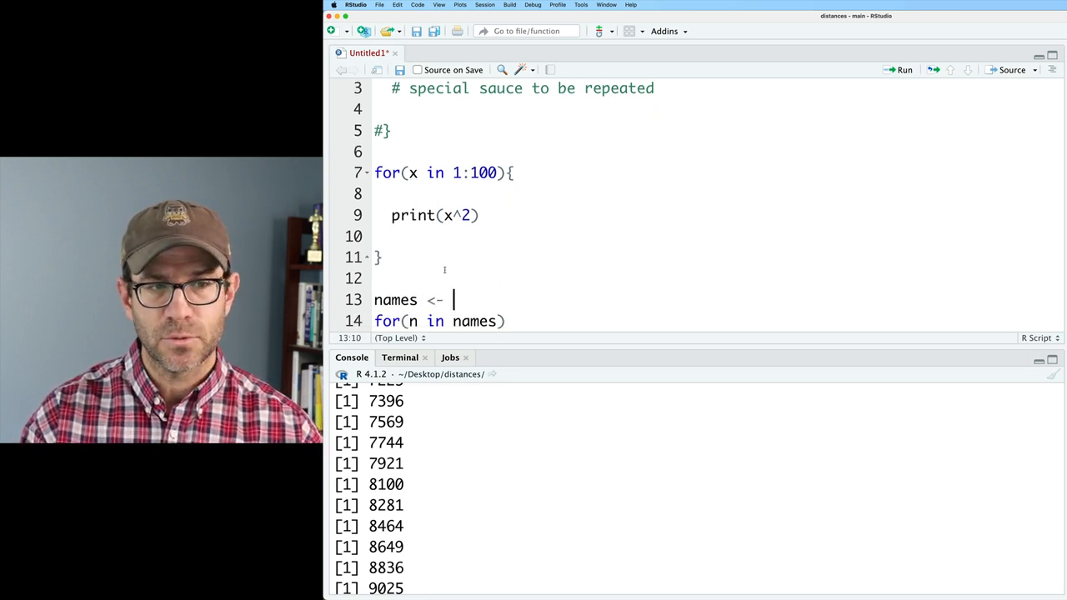
type("c(\"p\"")
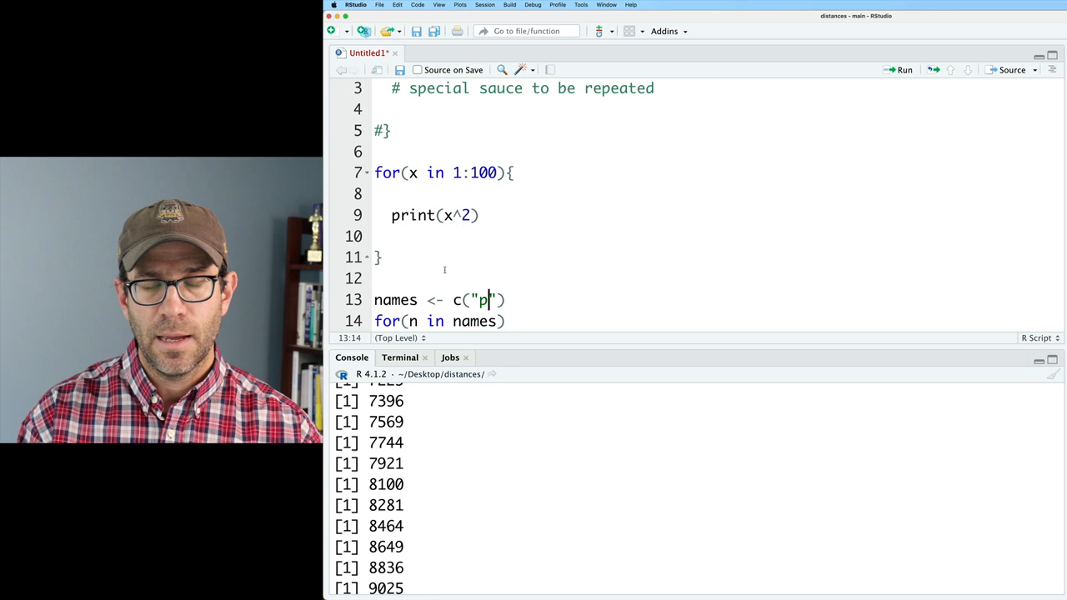
type("at\", \"mary\",")
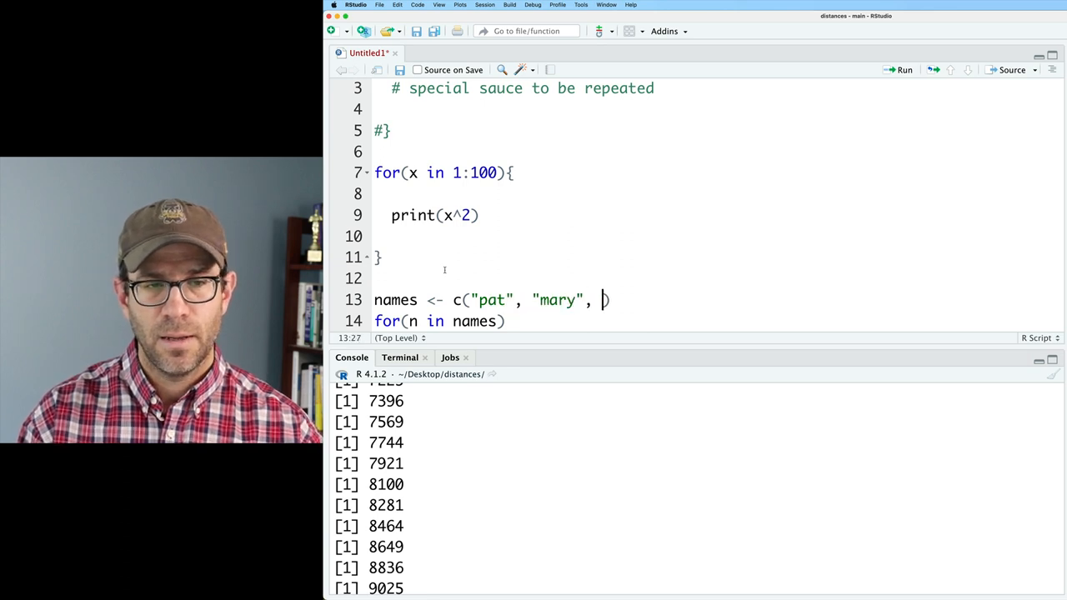
type("\"jose\", \"doug\"")
type("prin")
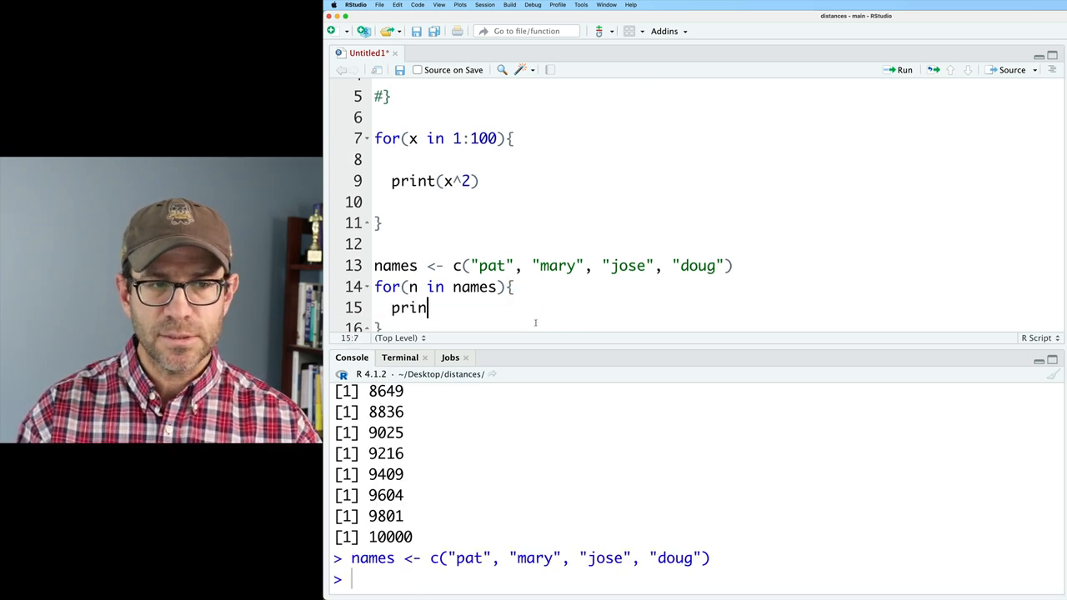
type("t(n")
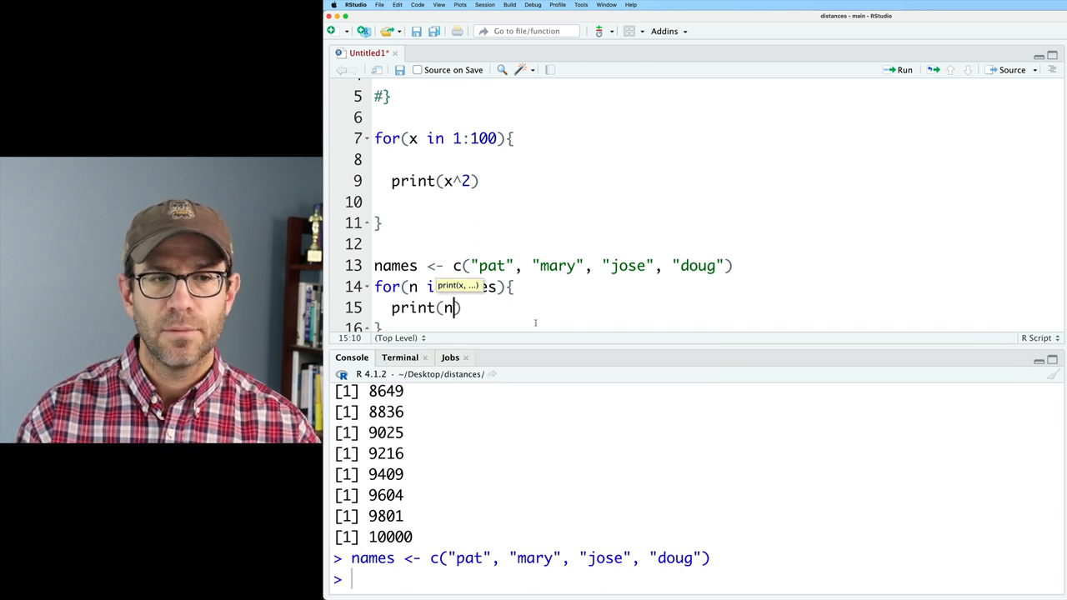
left_click(904, 70)
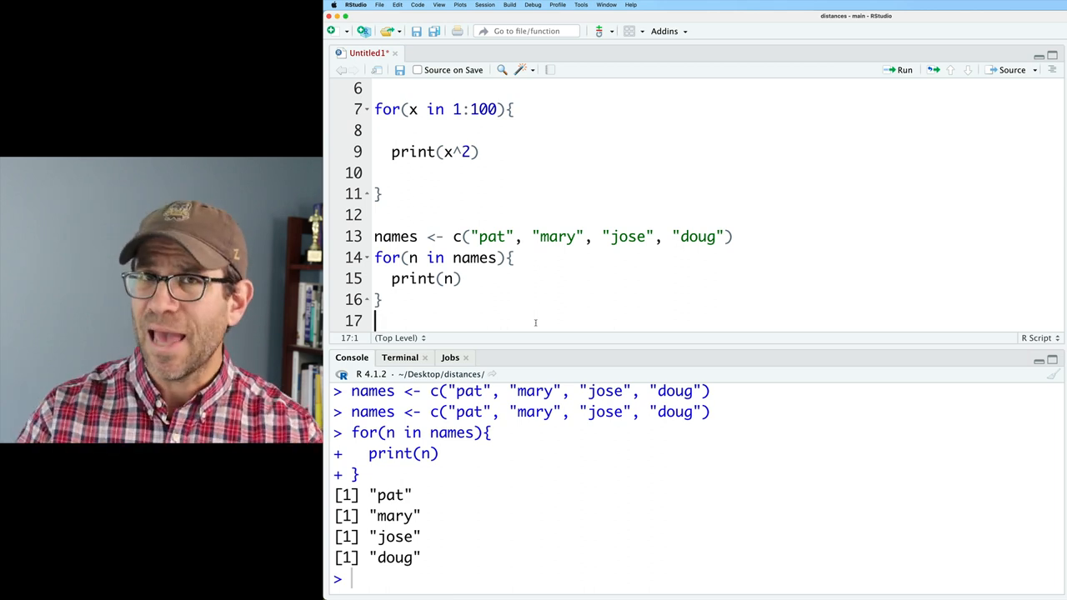
double_click(412, 257)
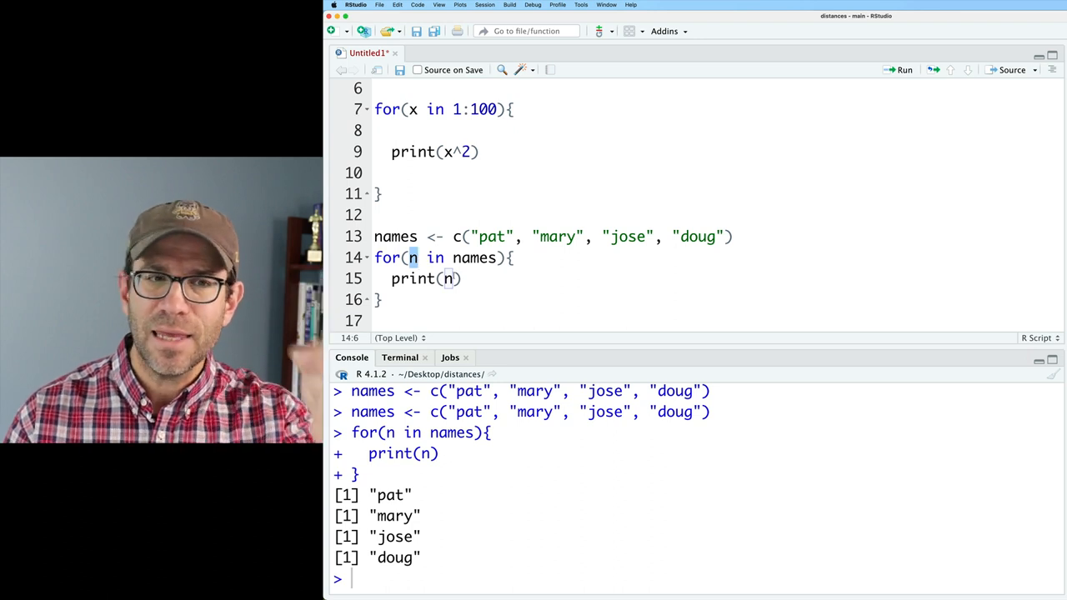
double_click(473, 257)
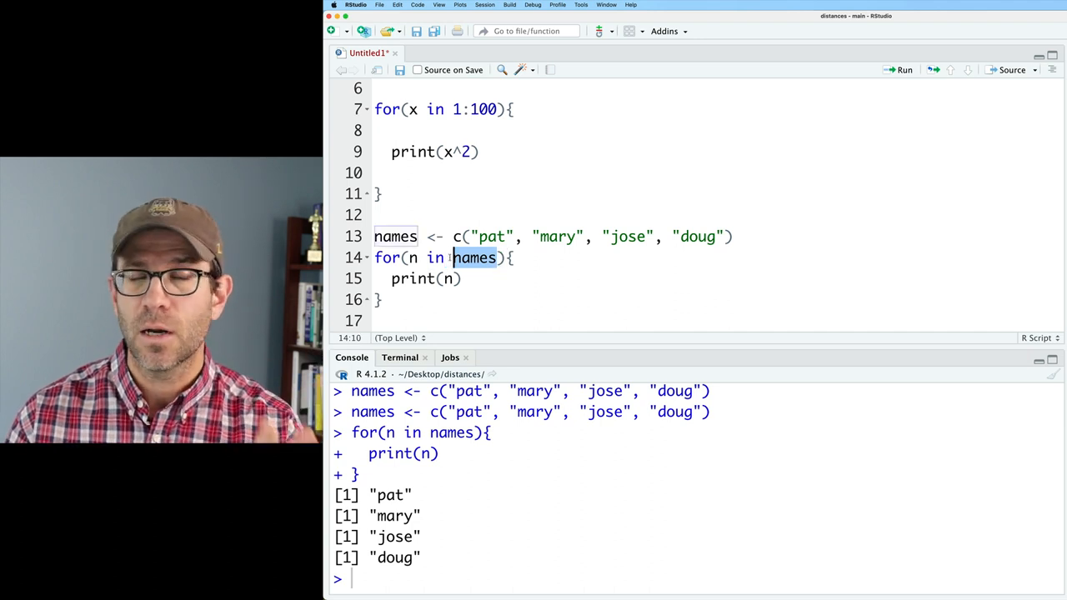
Step: Switch to read_lt_matrix.R and rerun the scan, n_samples and distances[-1] lines
left_click(454, 52)
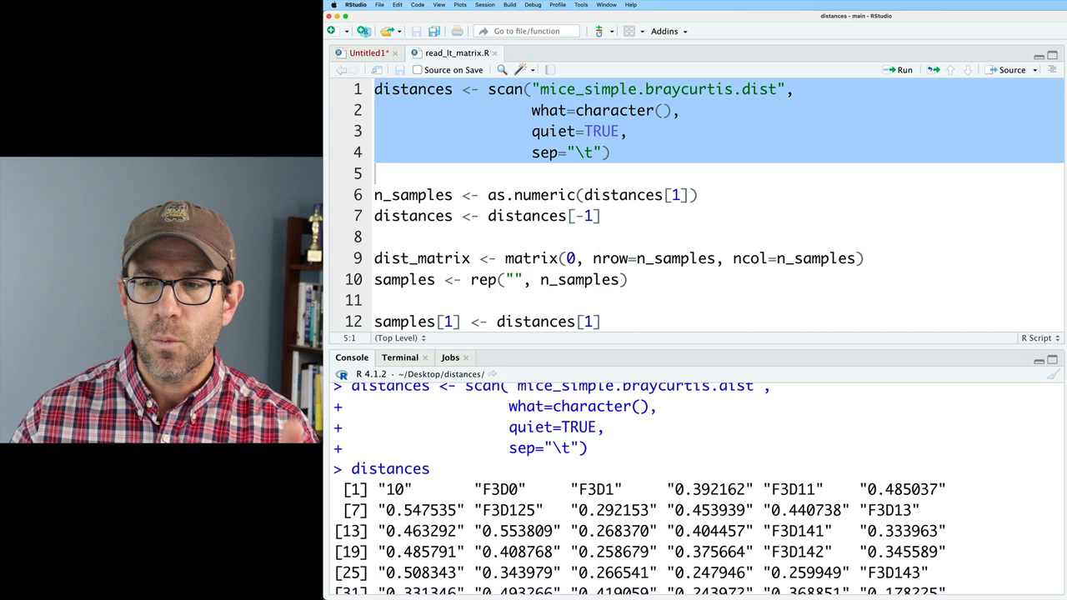
left_click(577, 52)
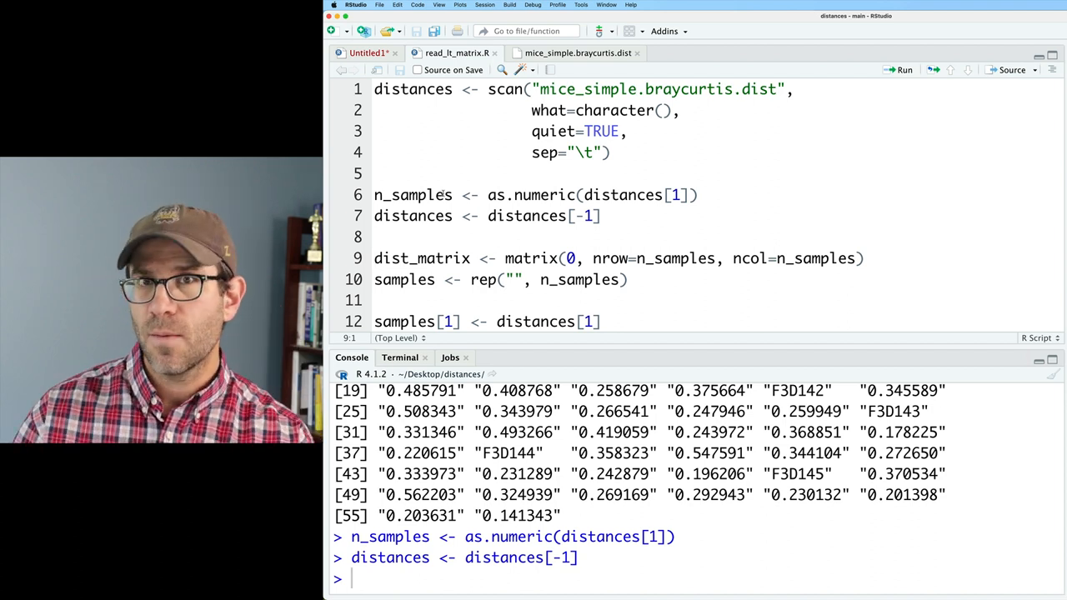
Step: Run the dist_matrix and samples initialisation, review the raw .dist data and per-sample blocks
scroll("down", 3)
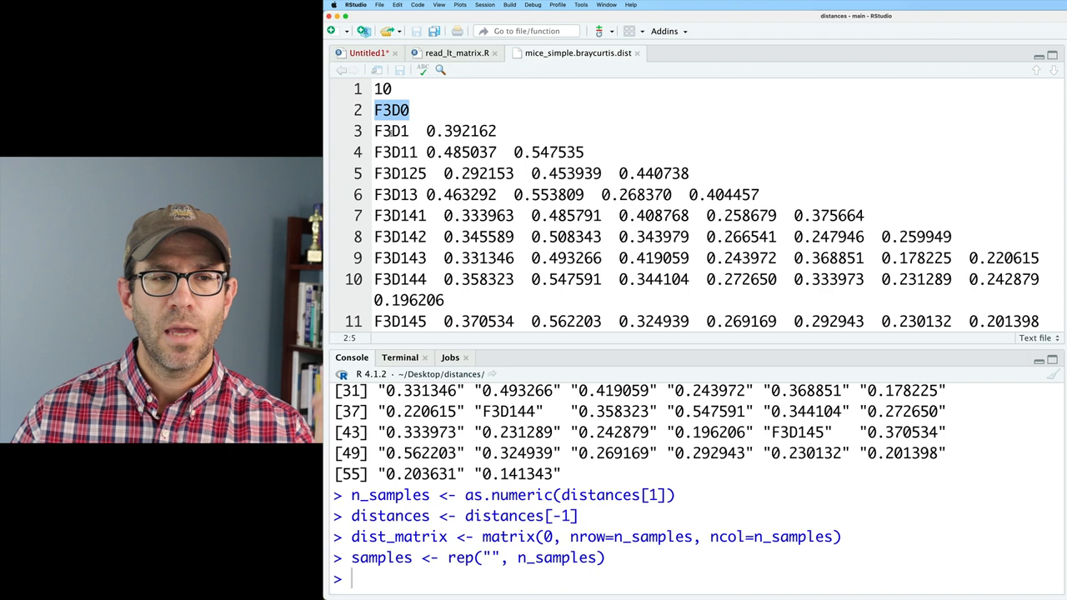
double_click(468, 130)
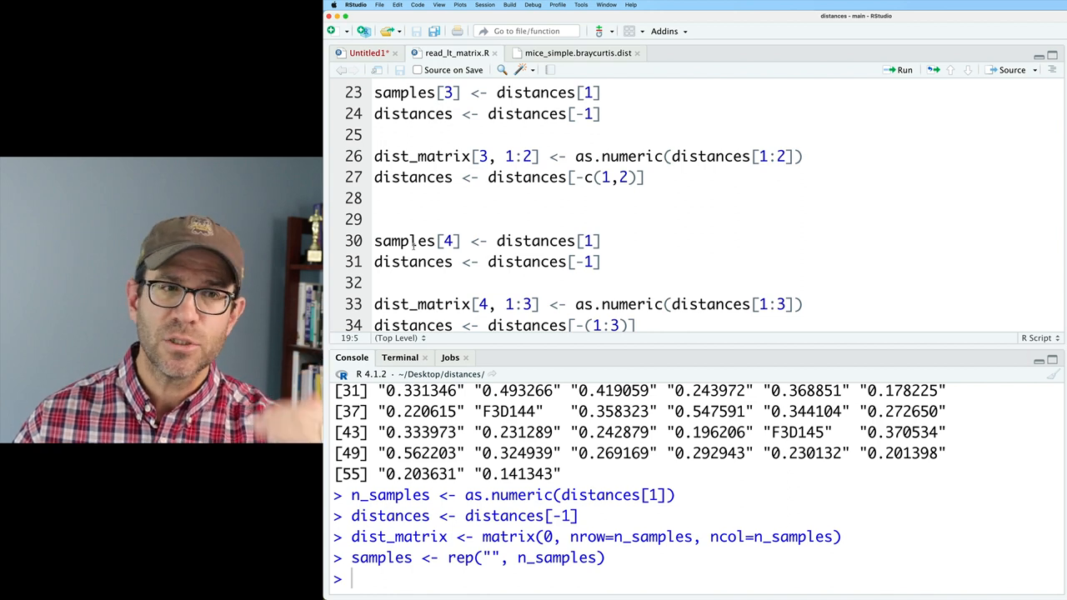
scroll("down", 3)
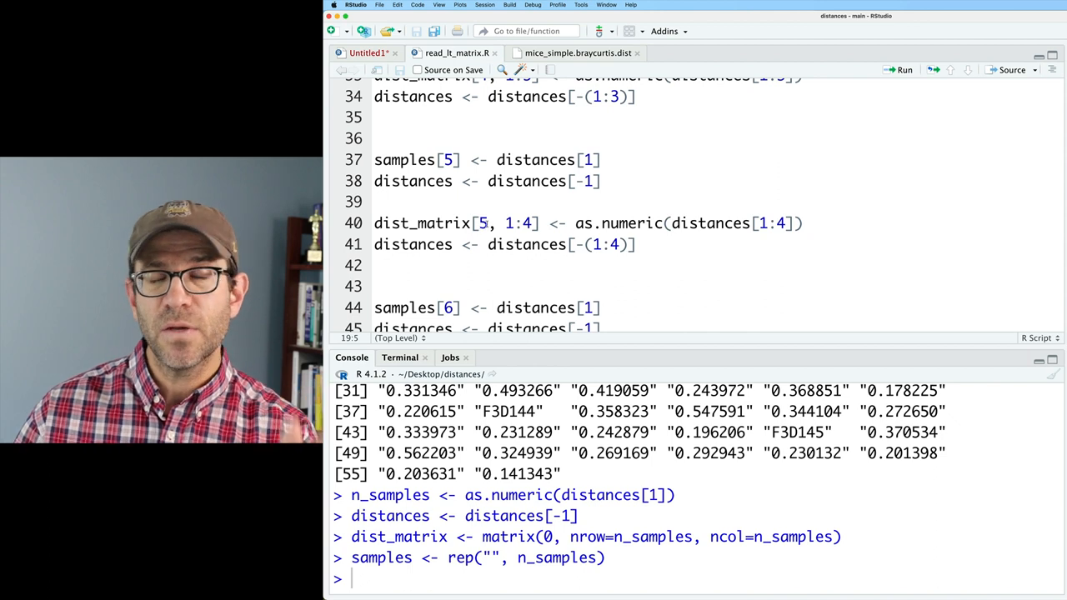
double_click(516, 223)
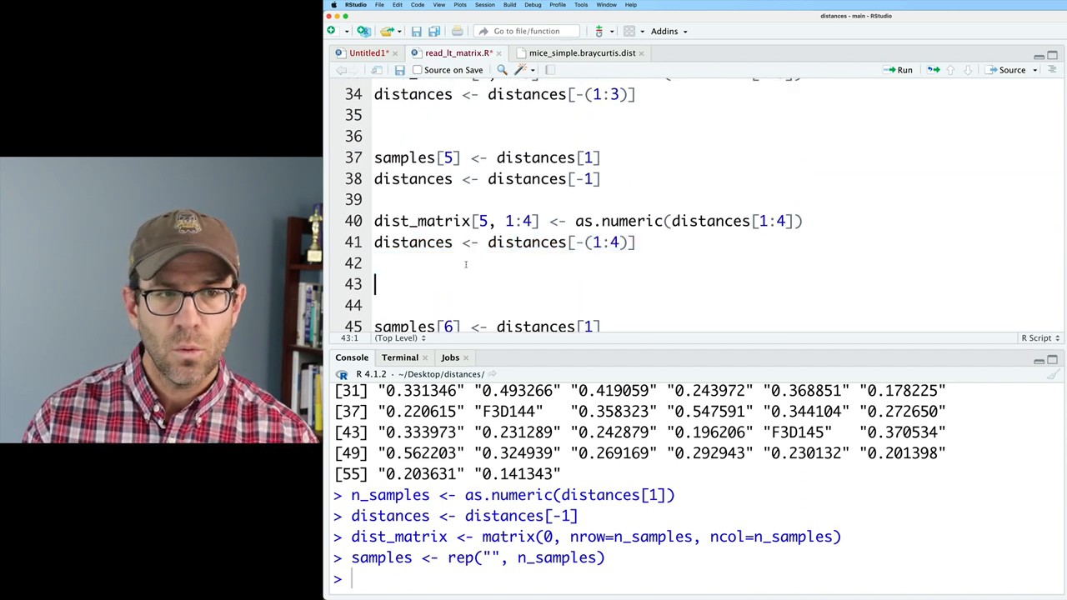
Step: Add i <- 6 and rewrite the block as samples[i], columns 1:(i-1) and -(1:(i-1))
type("i")
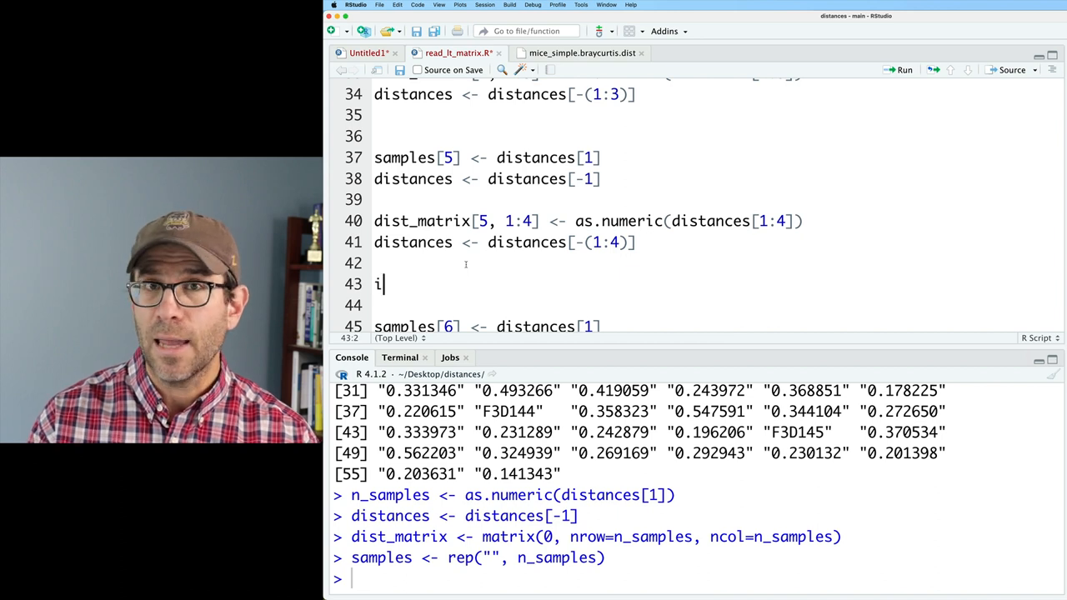
type("<-")
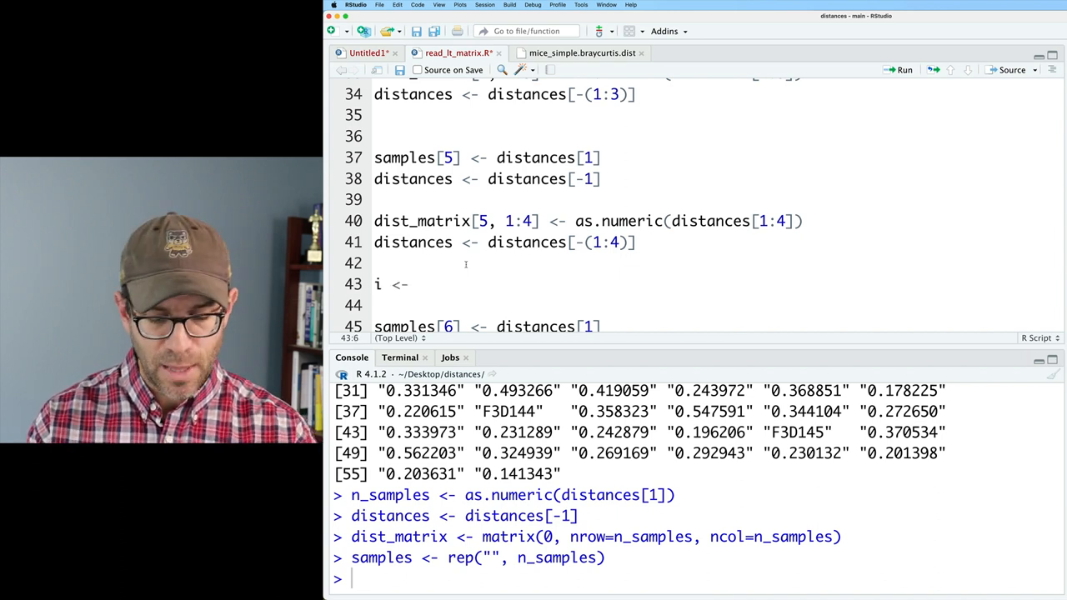
type("6")
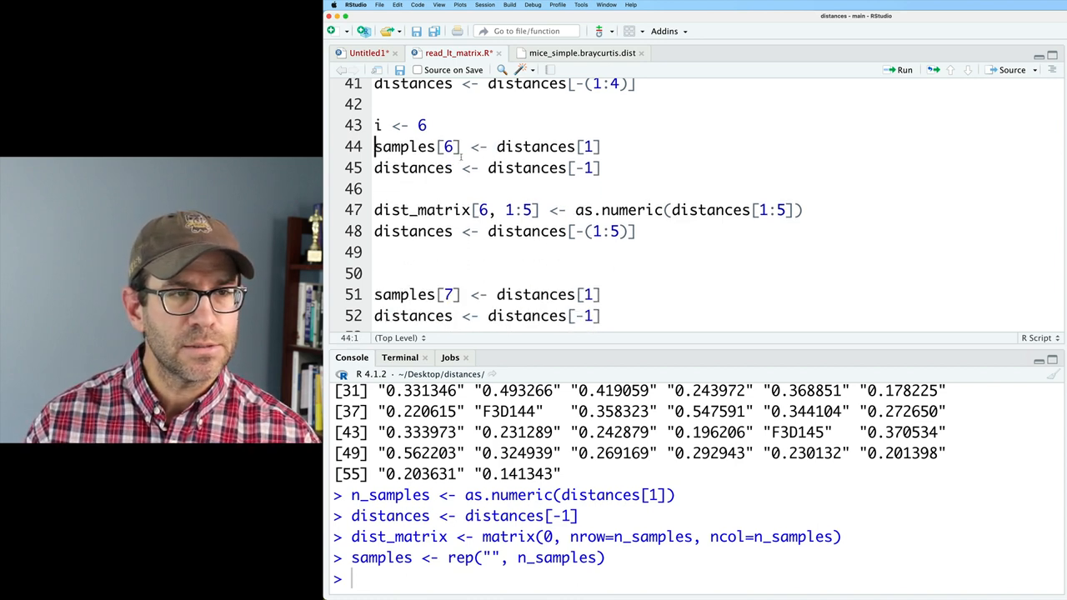
type("i")
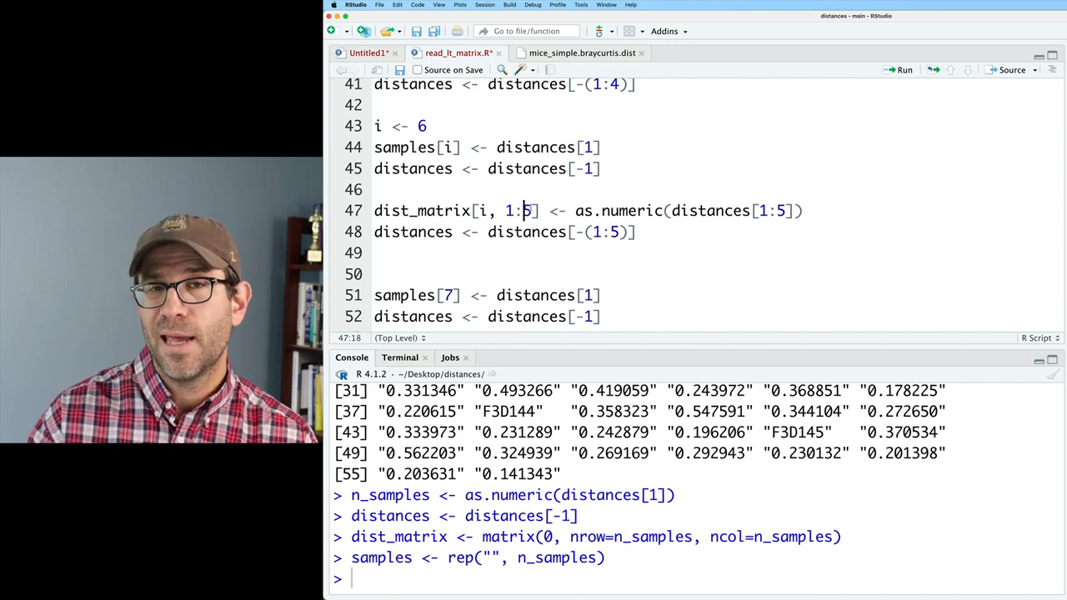
type("(")
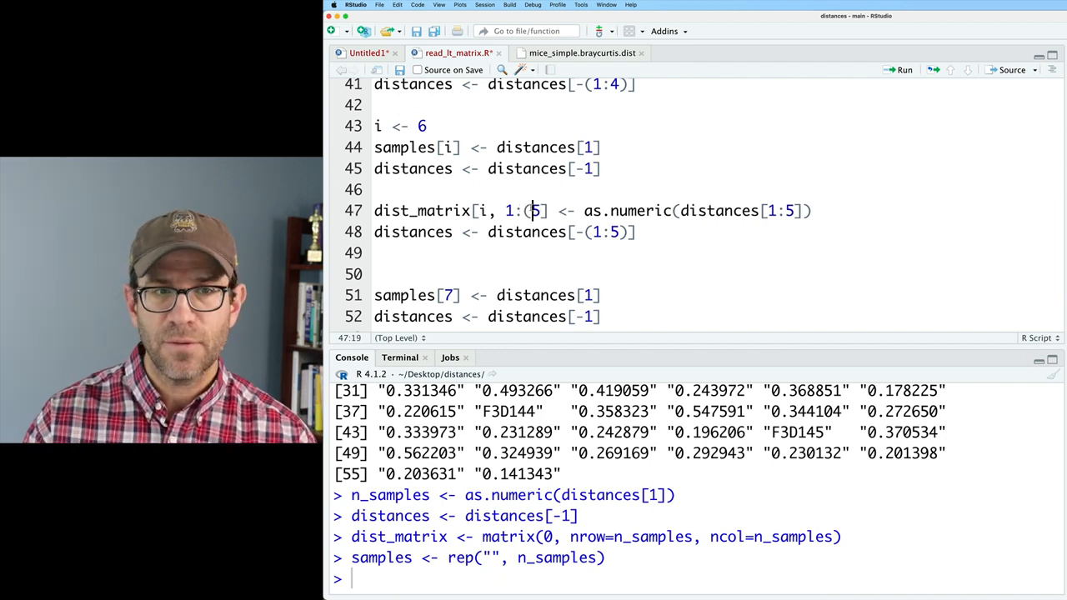
type("(i-1)")
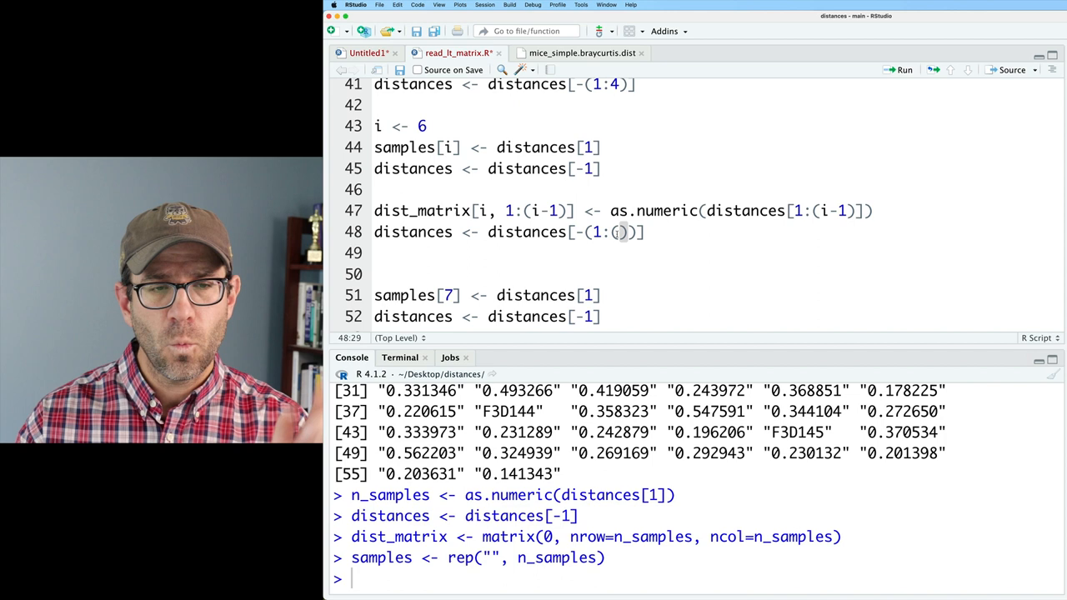
type("i-1")
left_click(697, 580)
type("sa")
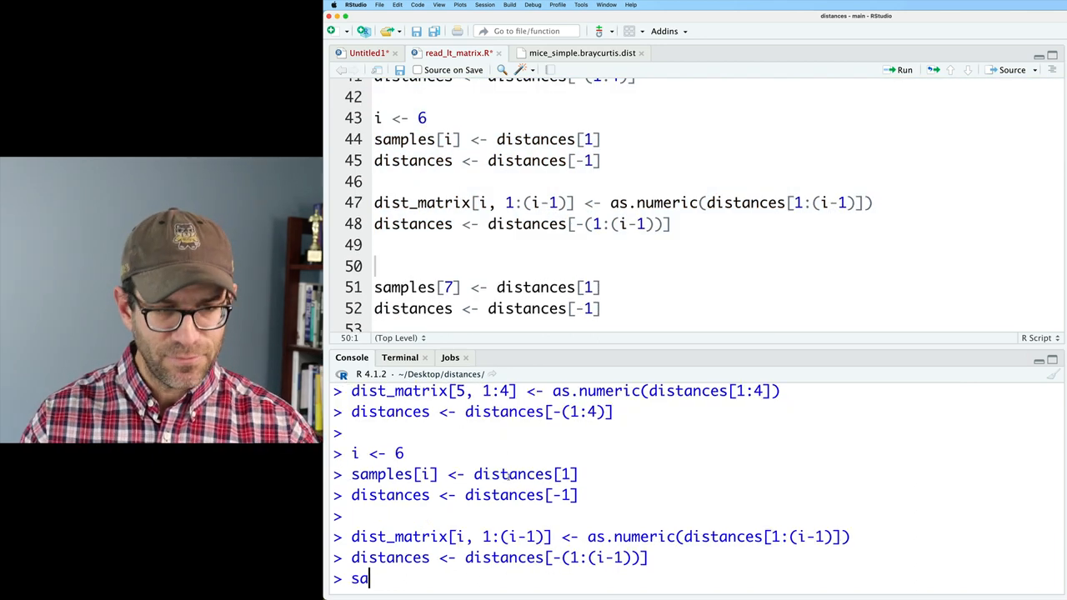
Step: Print samples and distances in the console to confirm F3D141 in slot 6 and remaining values
type("mples")
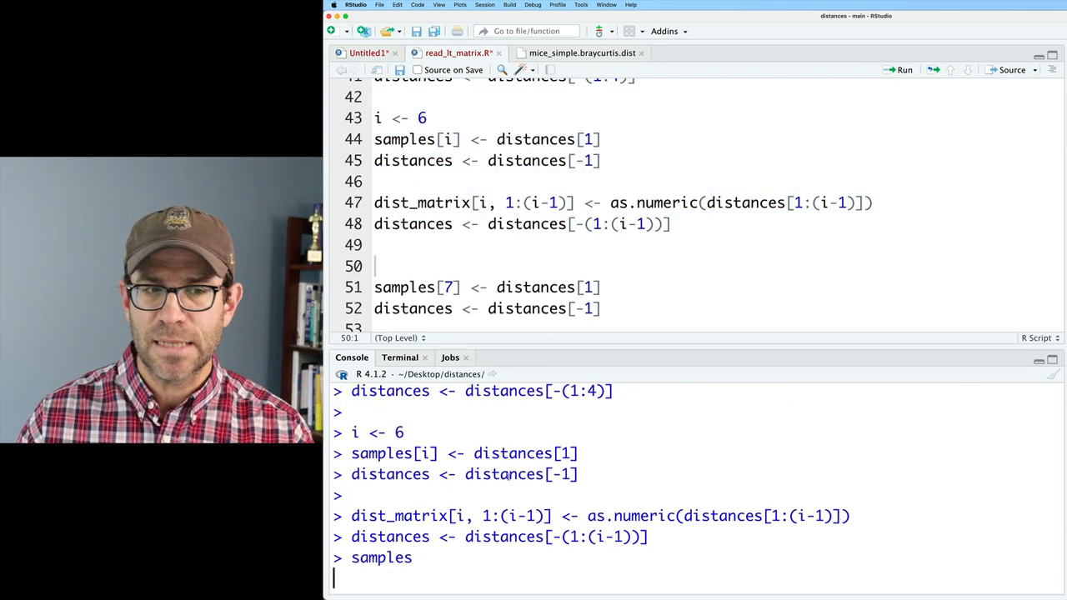
key("enter")
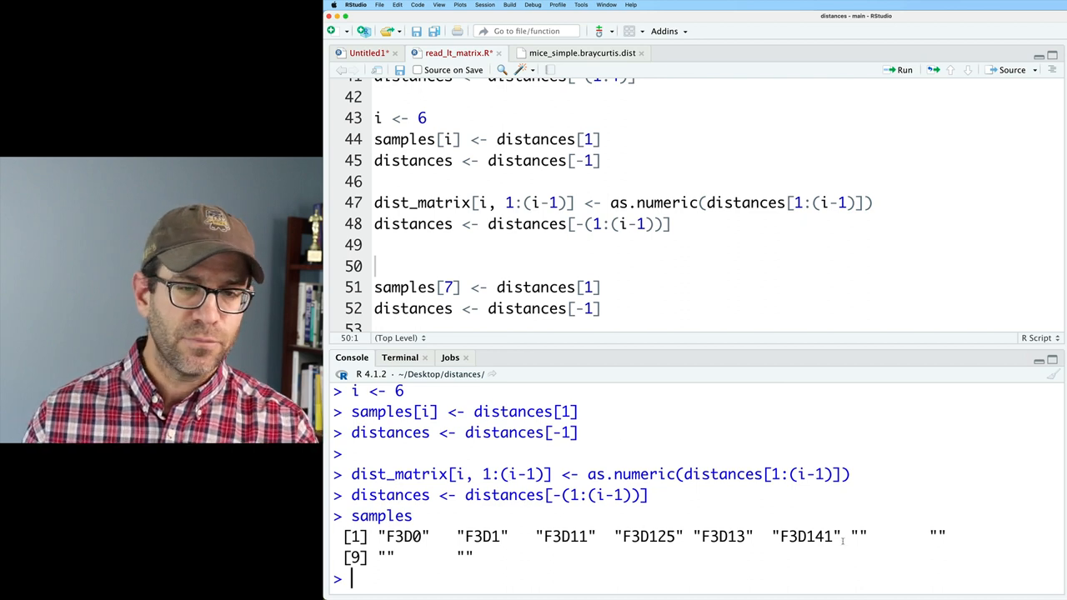
type("distances")
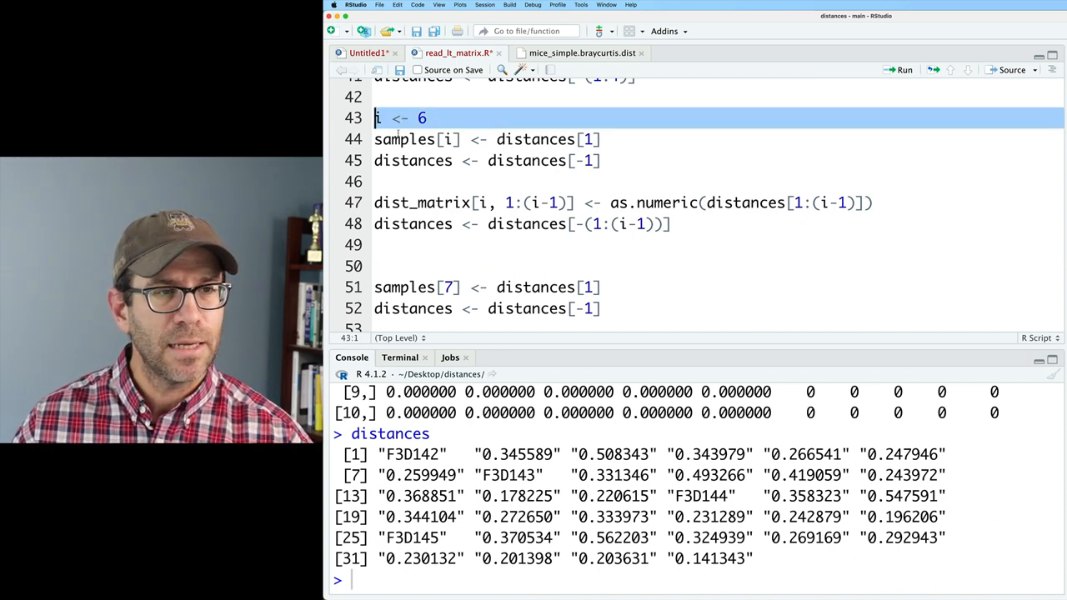
Step: Run the blocks through i <- 10 and inspect samples, dist_matrix and distances in the console
left_click(375, 265)
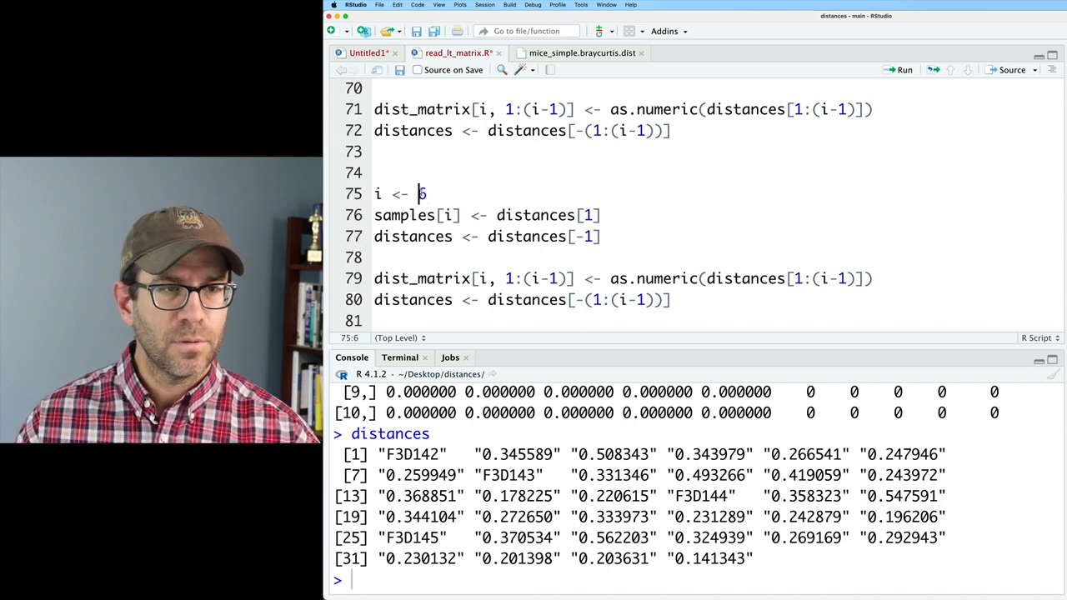
type("10")
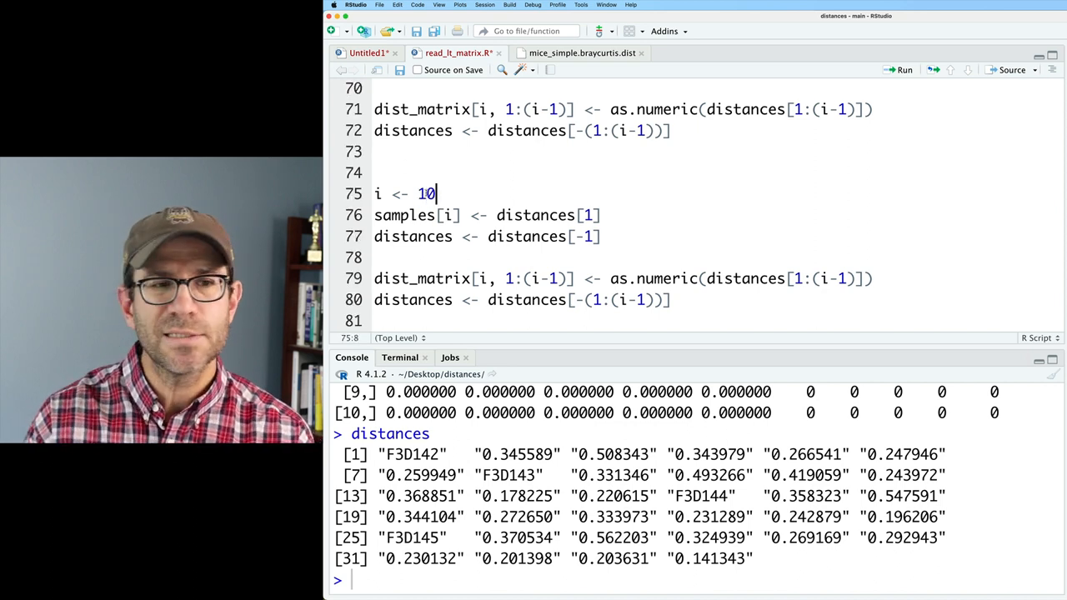
left_click_drag(373, 215, 670, 300)
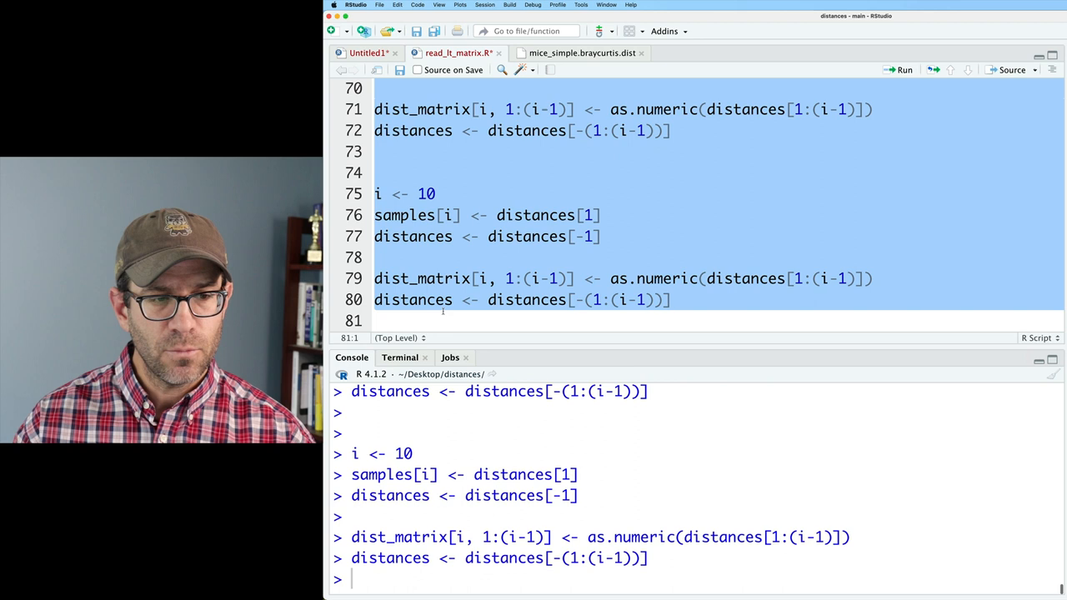
type("samples")
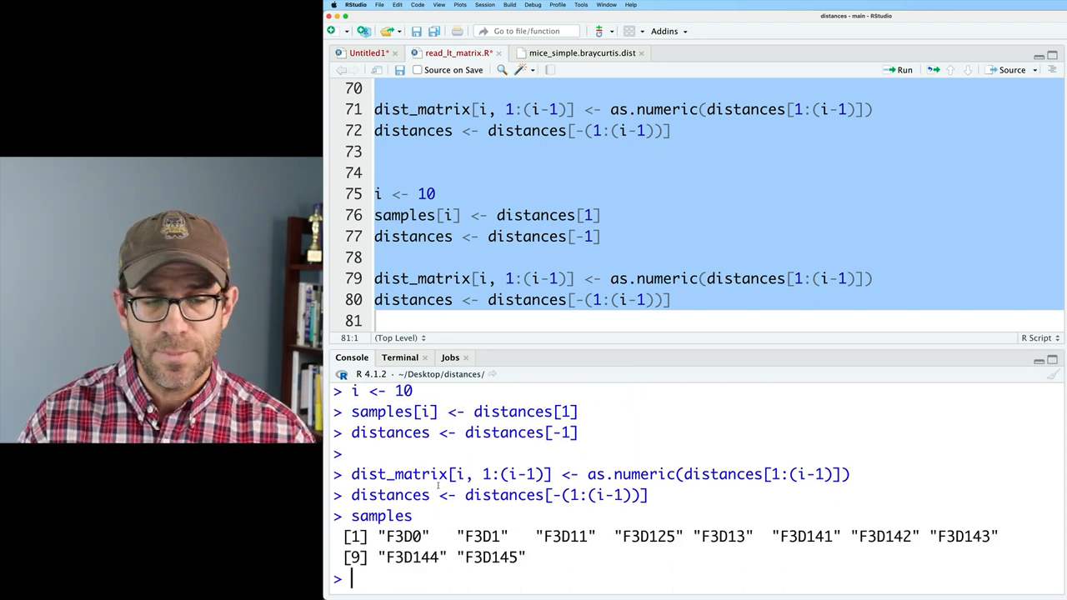
type("dist_mat")
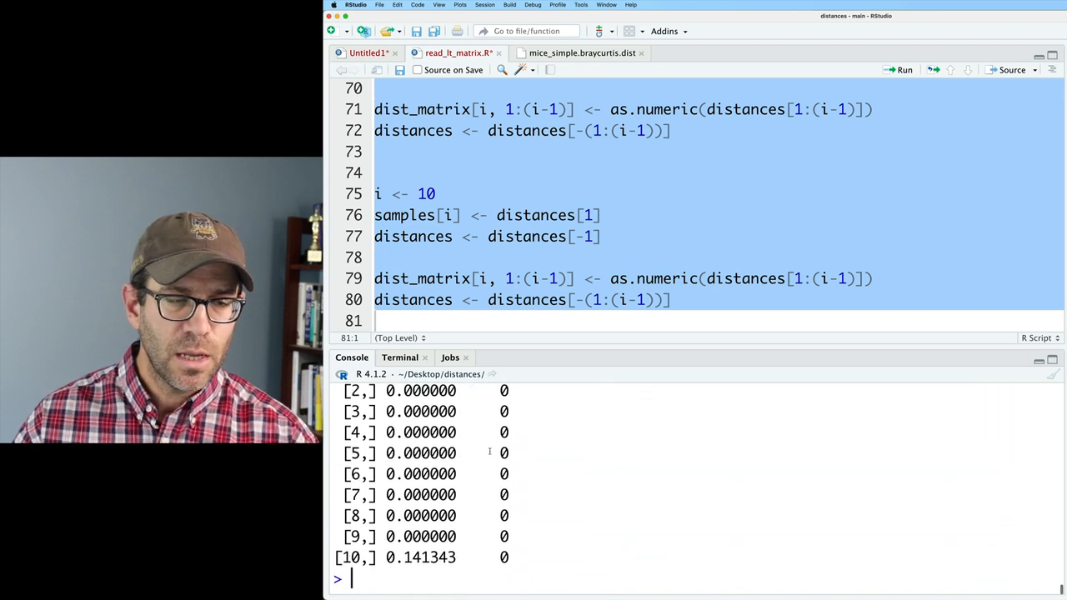
type("distances")
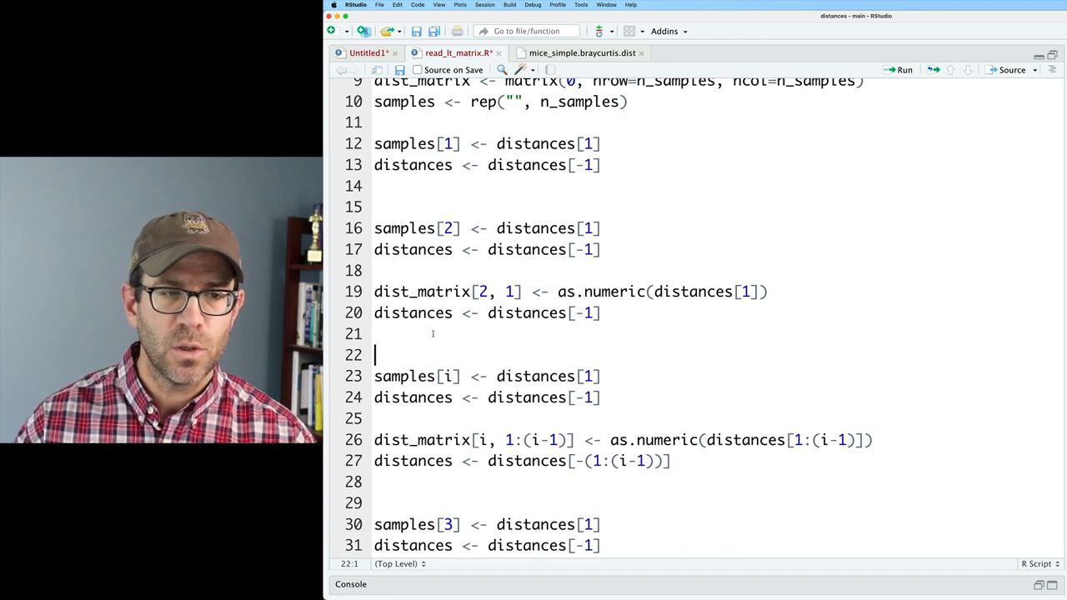
Step: Keep one generic i-indexed block headed by i <- 2, removing the per-sample copies
type("i <-")
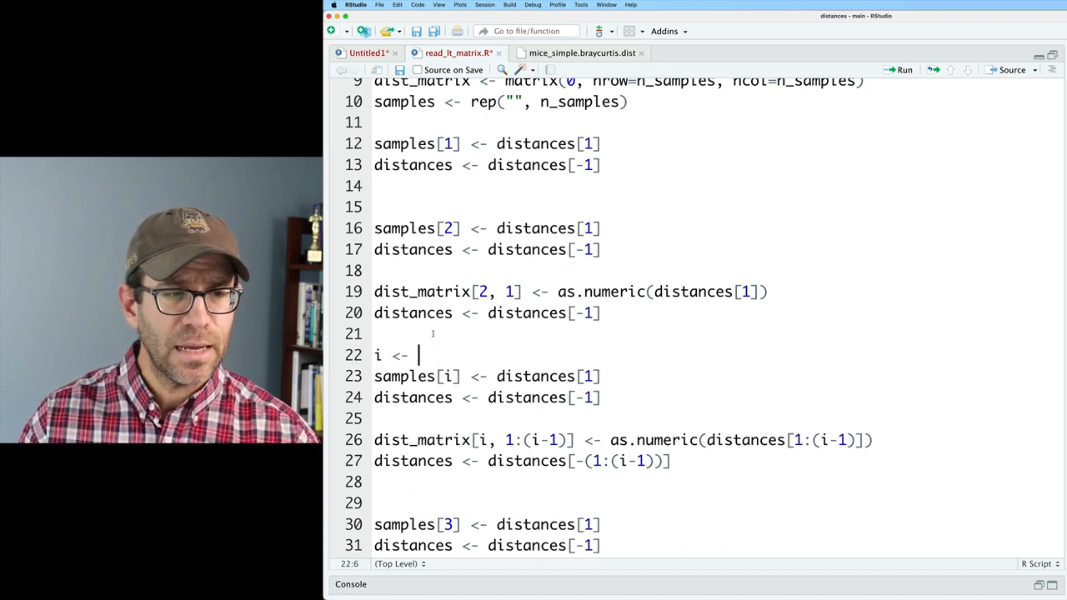
type("2")
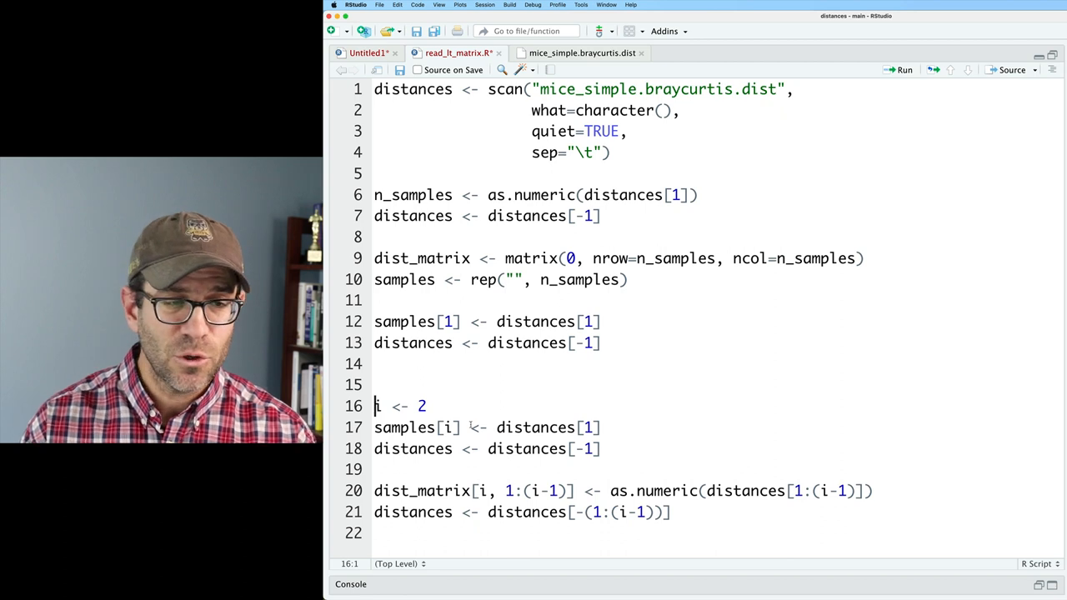
Step: Wrap the row-filling block in for(i in 2:n_samples){ ... } and run it
type("for")
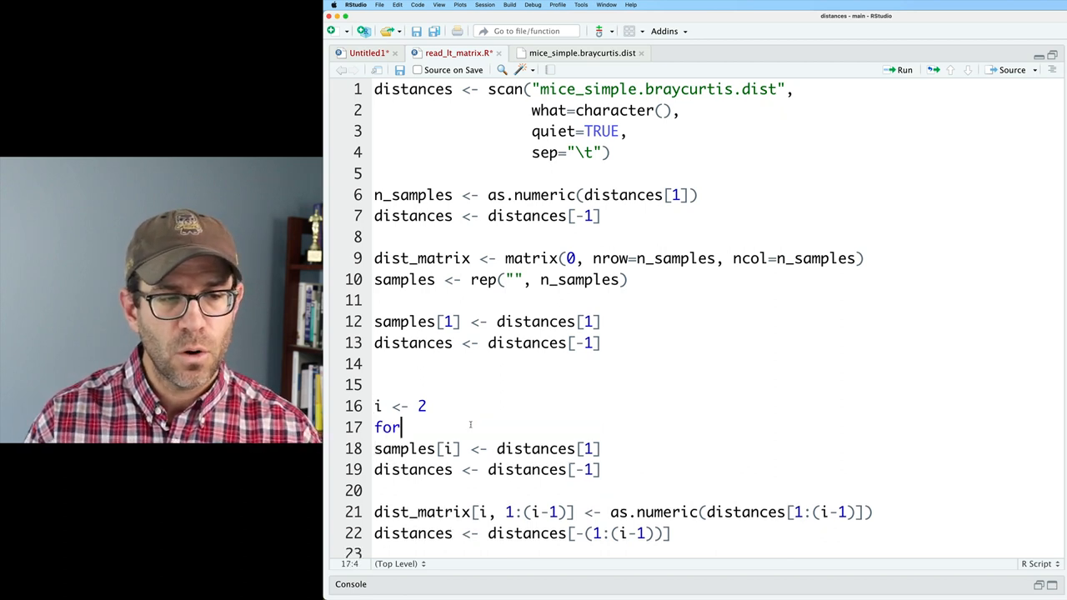
type("(i in 2)")
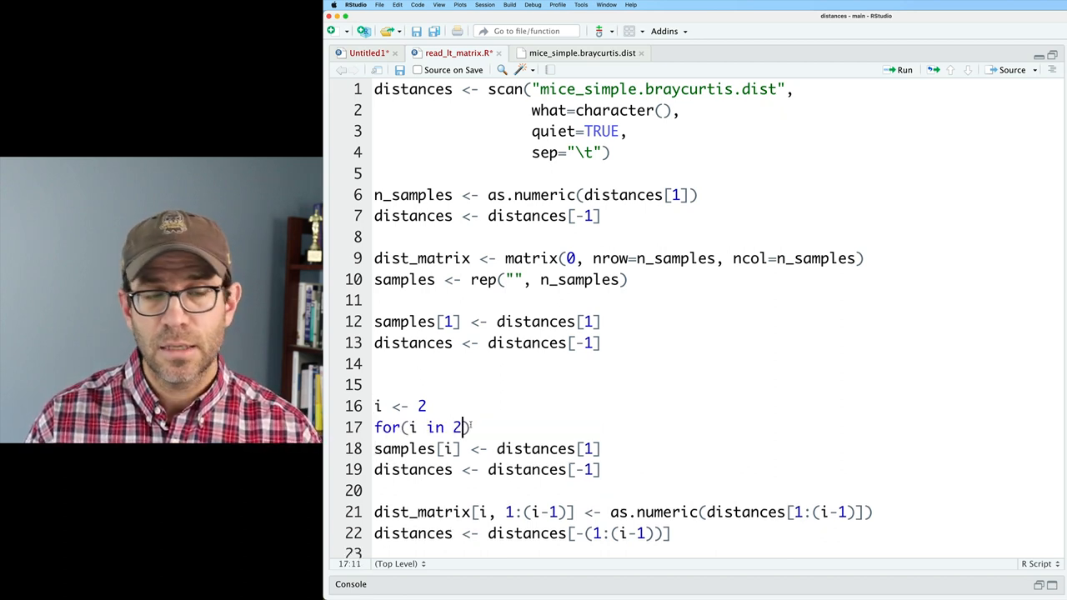
type(":n_")
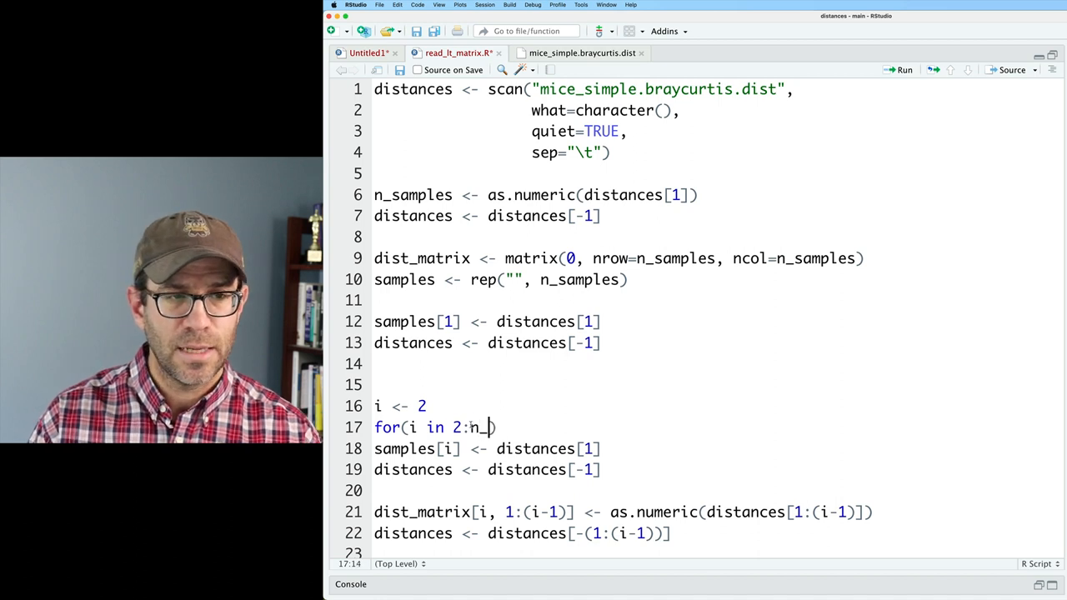
type("samples)")
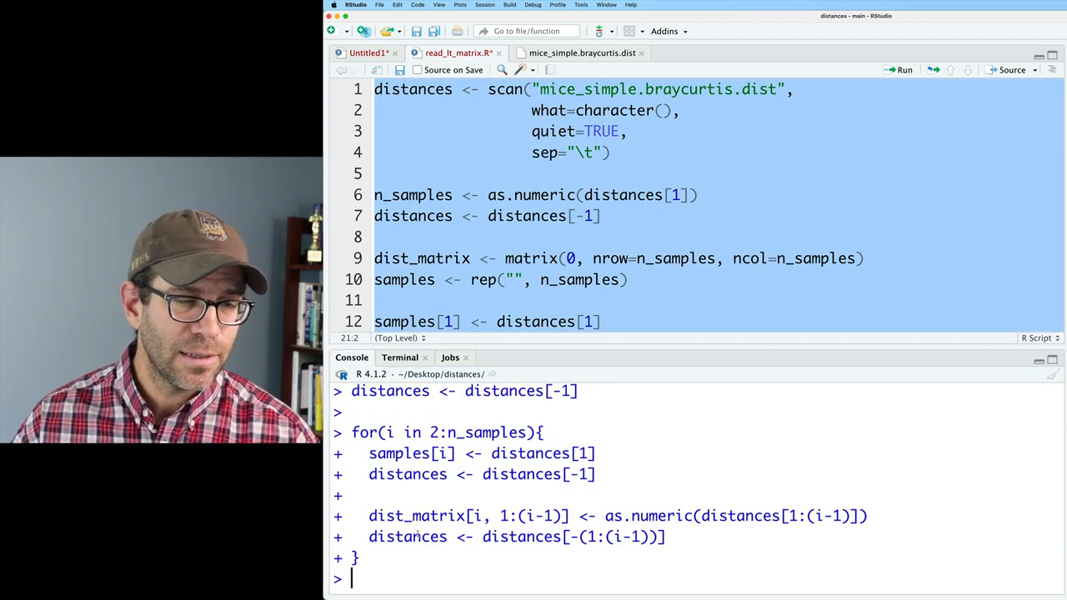
Step: Print samples and dist_matrix in the console to confirm all ten sample names filled
type("samples")
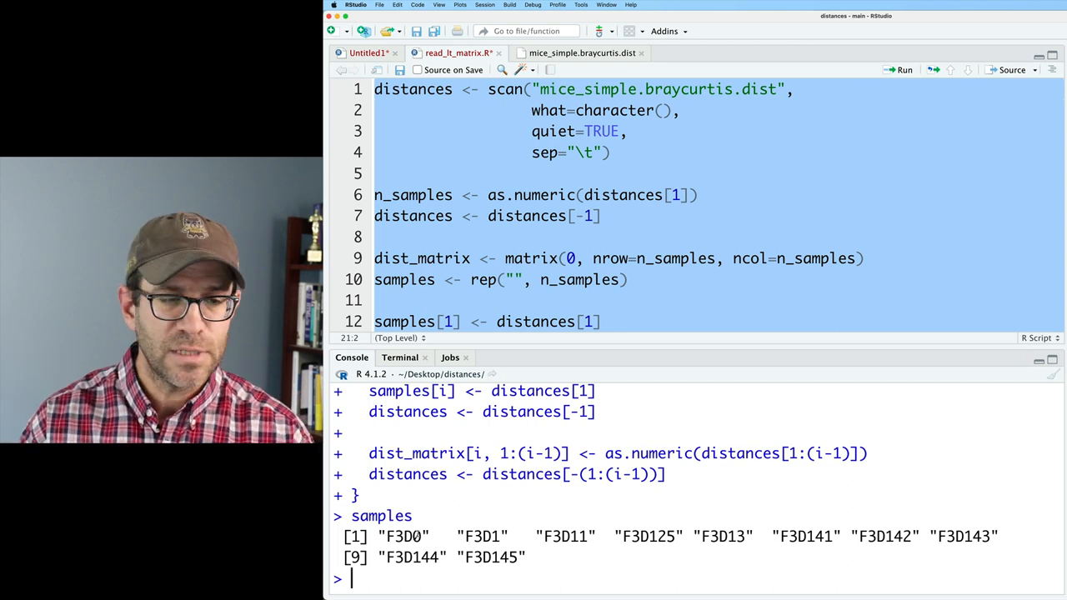
type("dist_matrix")
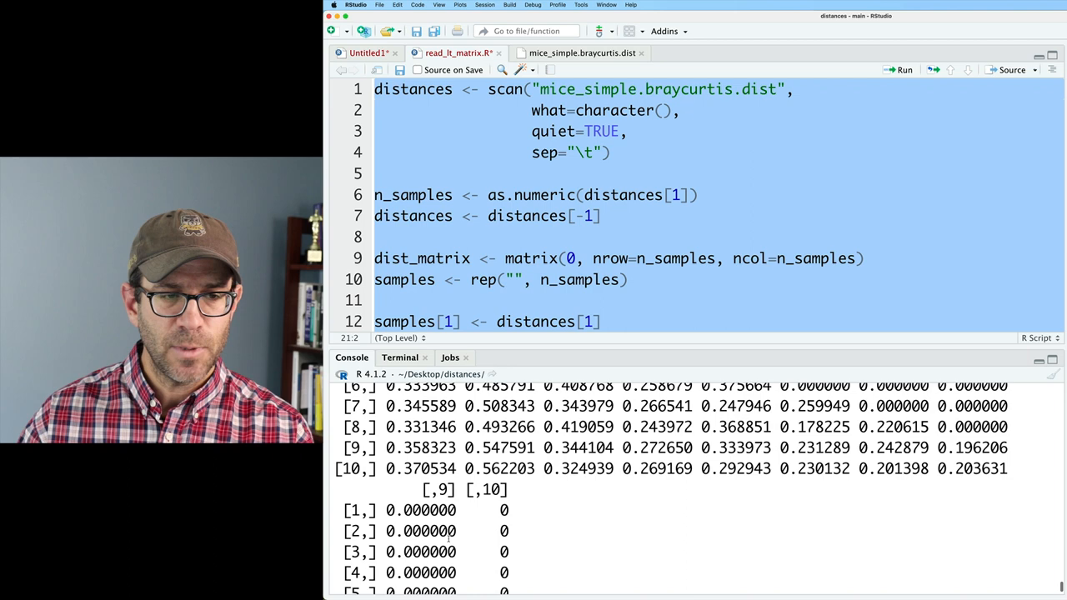
type("d")
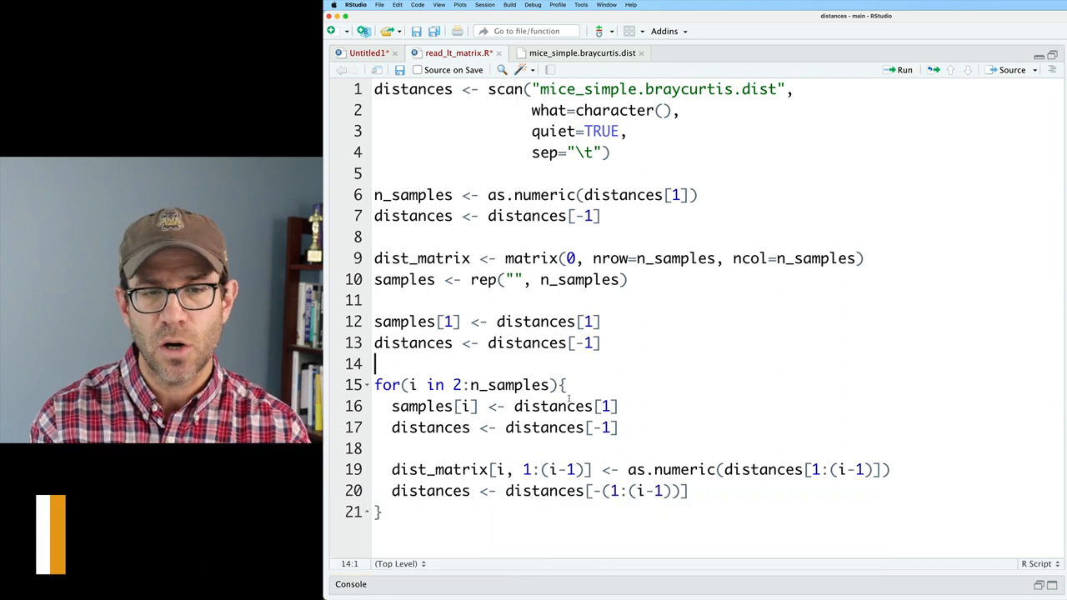
Step: Add dist_matrix[1:(i-1), i] <- dist_matrix[i, 1:(i-1)] inside the loop to mirror rows into columns
double_click(670, 470)
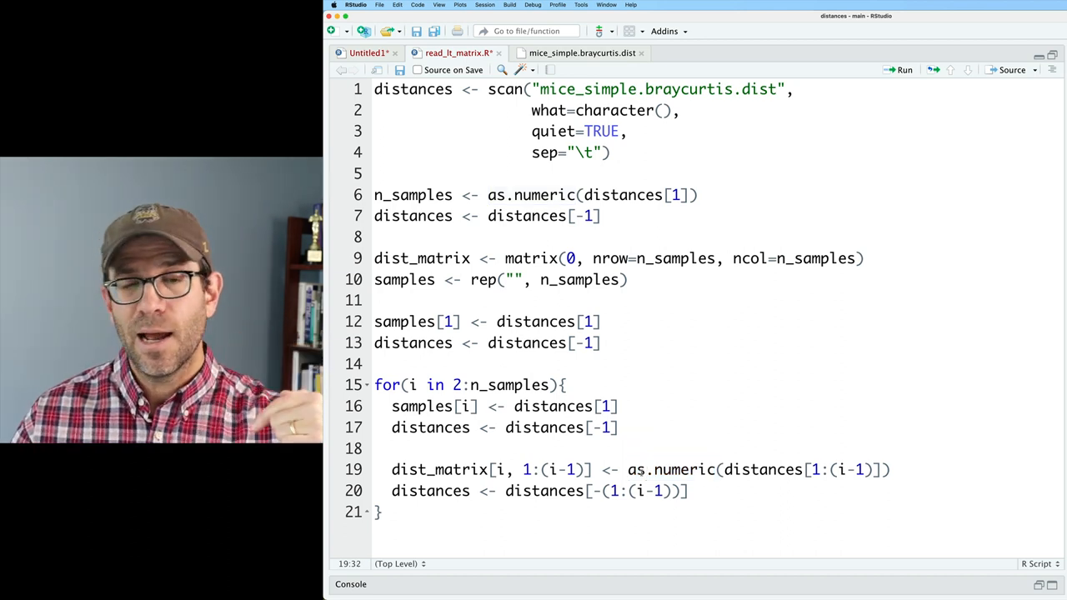
left_click(892, 470)
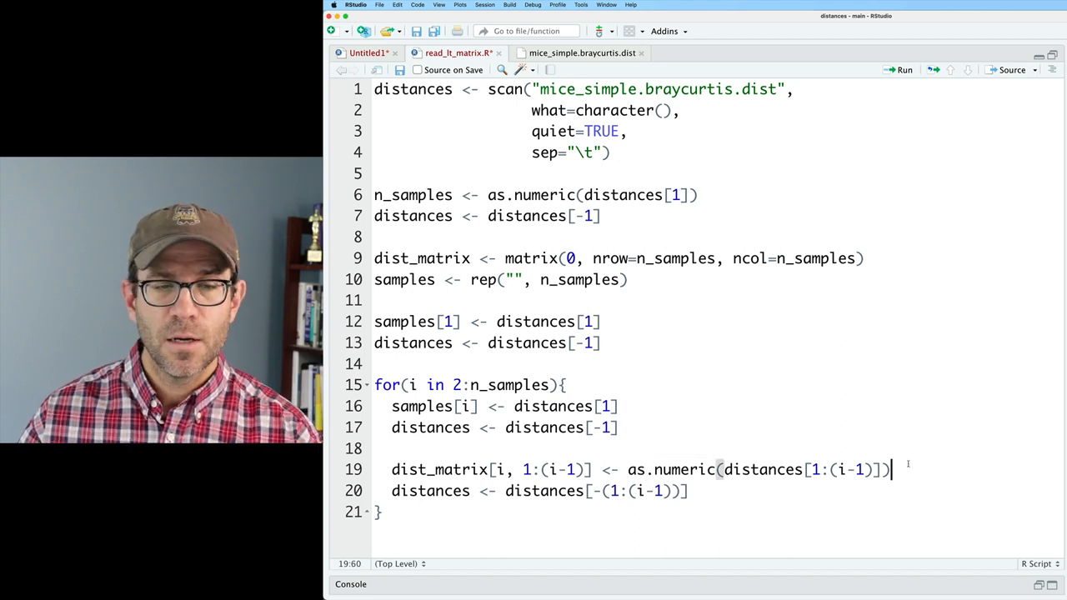
type("dist_mat")
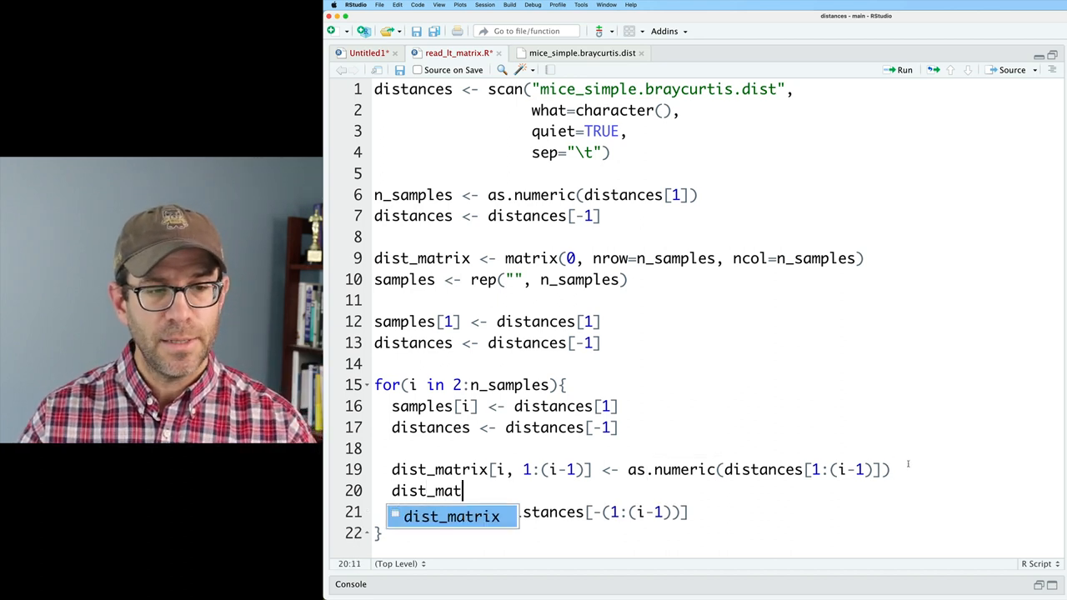
type("rix[1:")
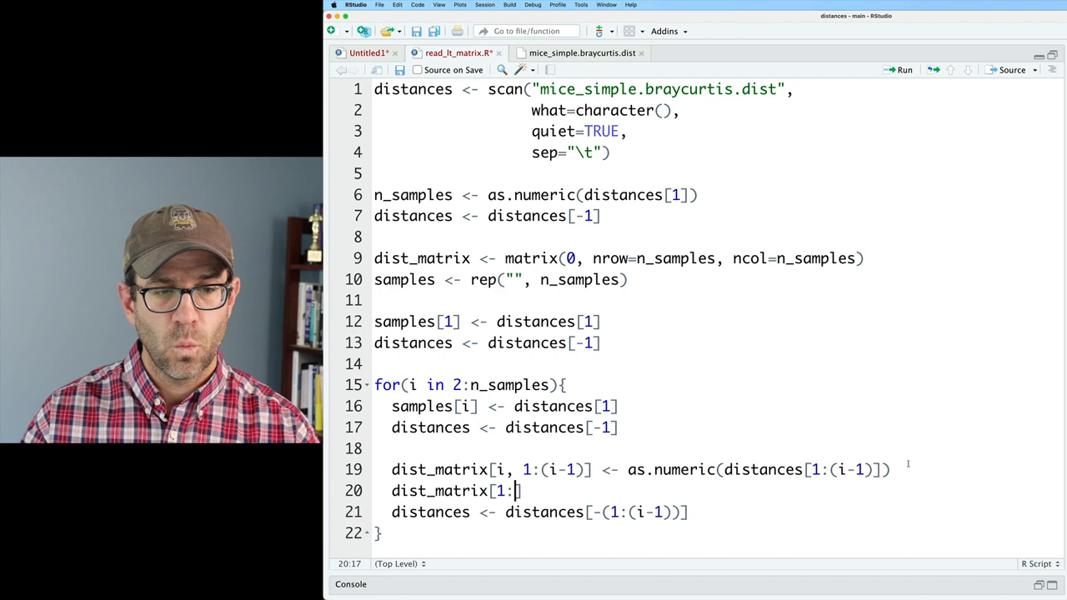
type("(i-1)")
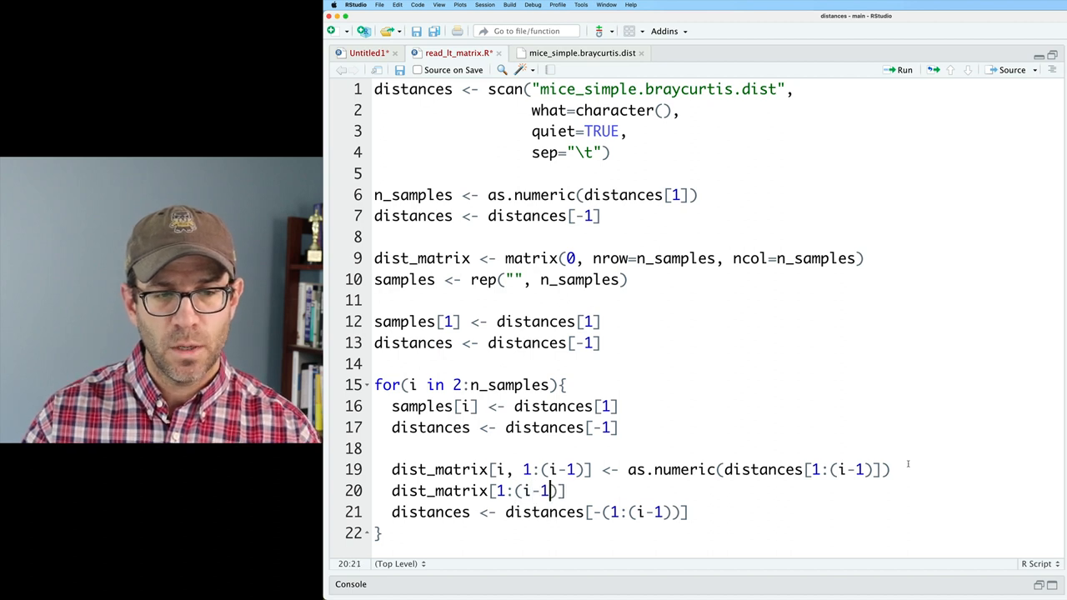
type(", i")
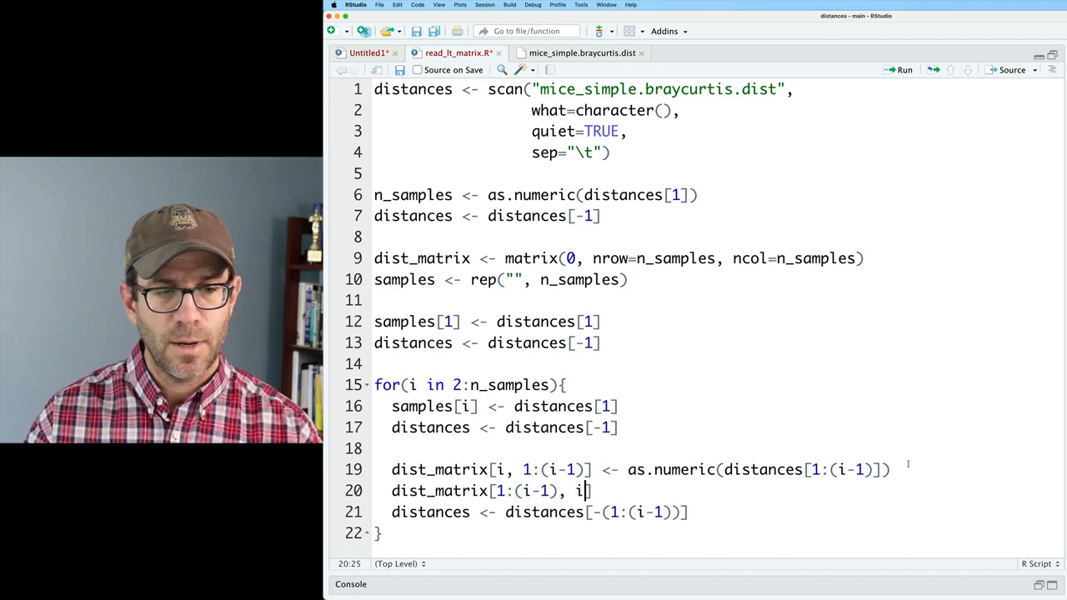
type("<-")
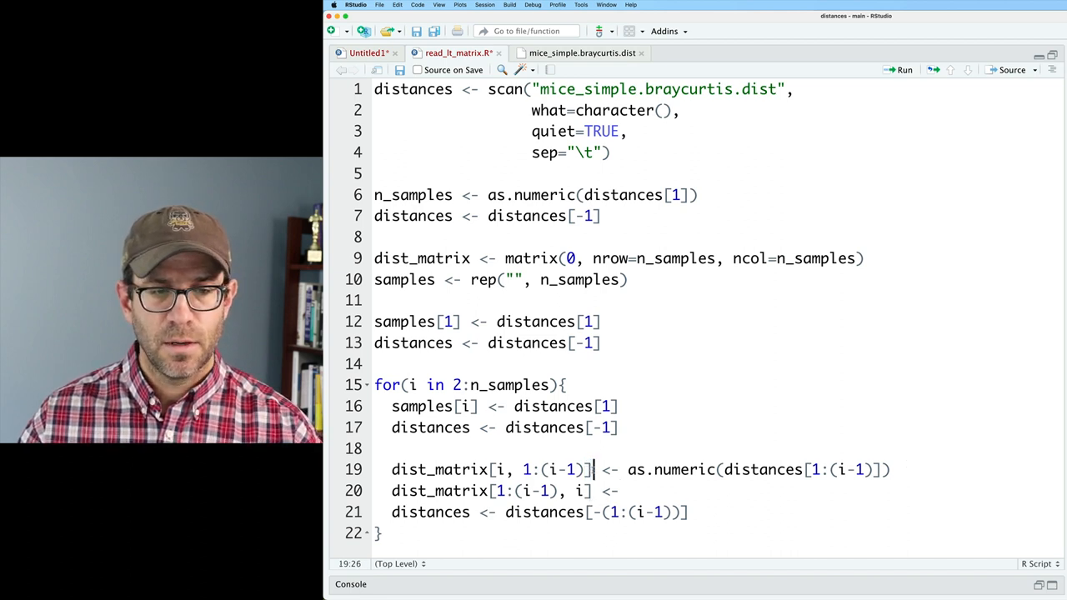
type("dist_matrix[i, 1:(i-1)]")
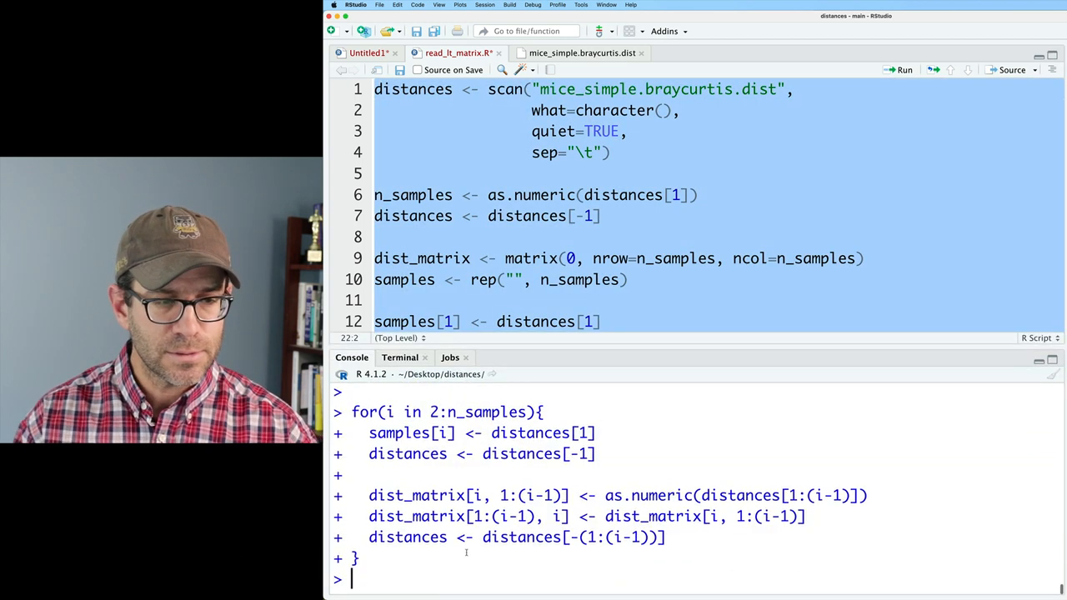
Step: Rerun the script and print dist_matrix to confirm the matrix is symmetric
type("dist_matrix[1:(i-1), i] <- dist_matrix[i, 1:(i-1")
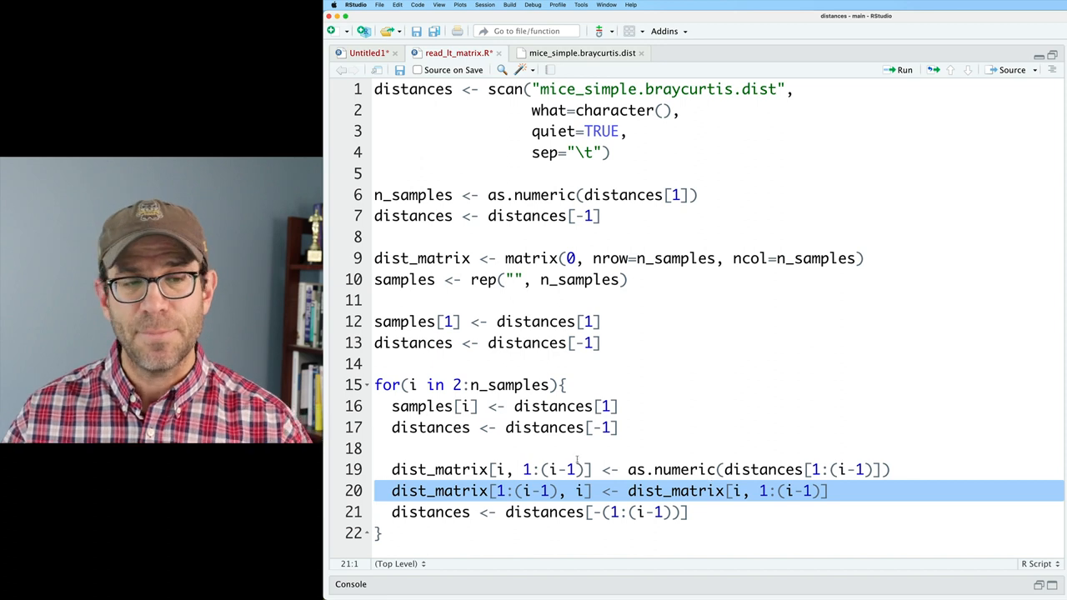
Step: Change the scan filename to mice.braycurtis.dist, rerun, and print the 348-column dist_matrix
double_click(510, 384)
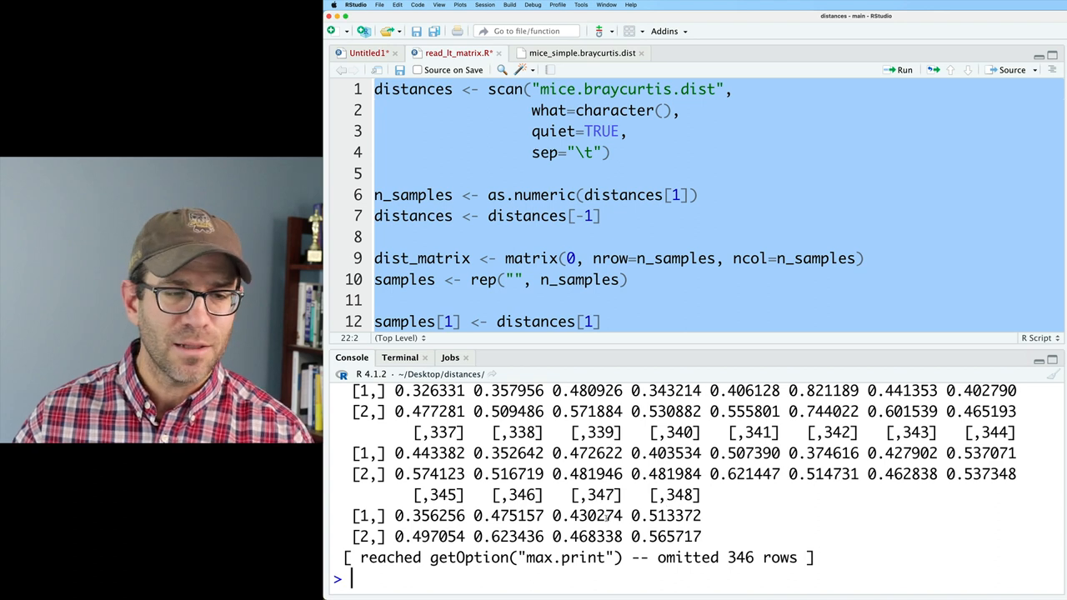
double_click(740, 557)
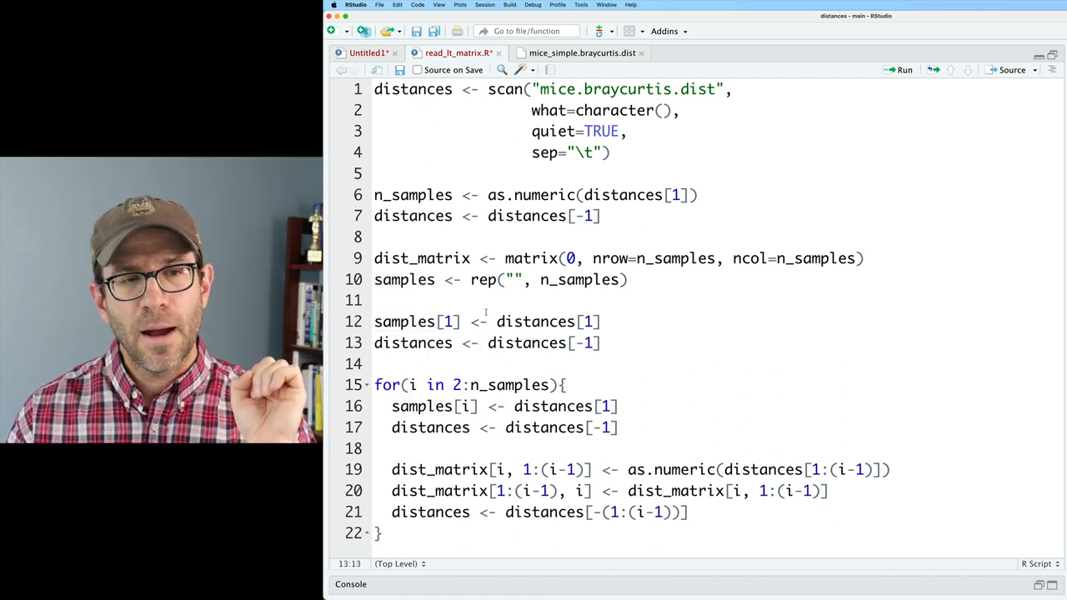
left_click(486, 257)
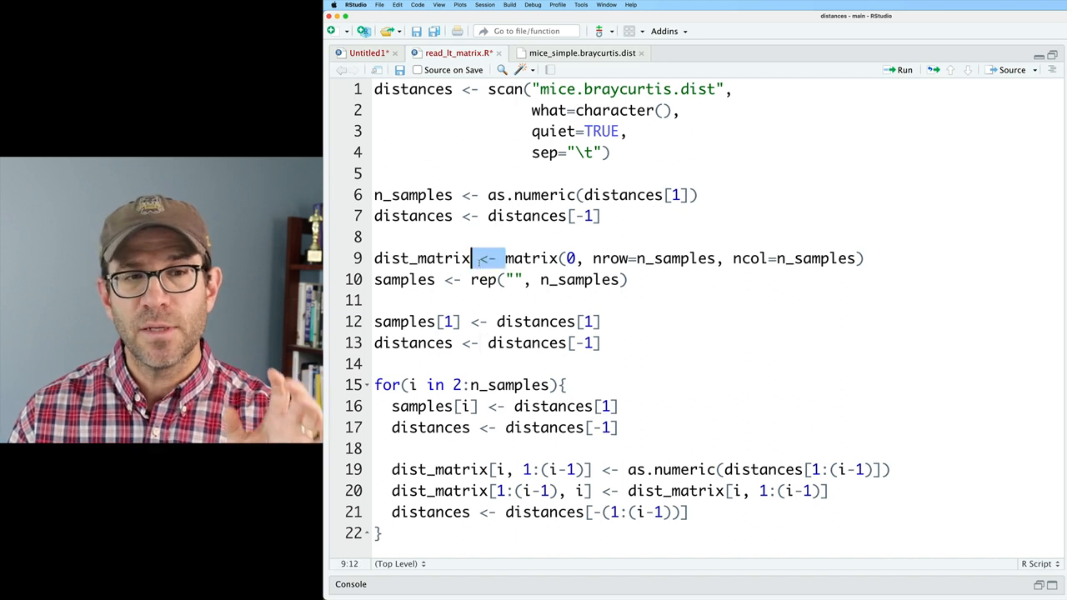
left_click_drag(373, 195, 374, 300)
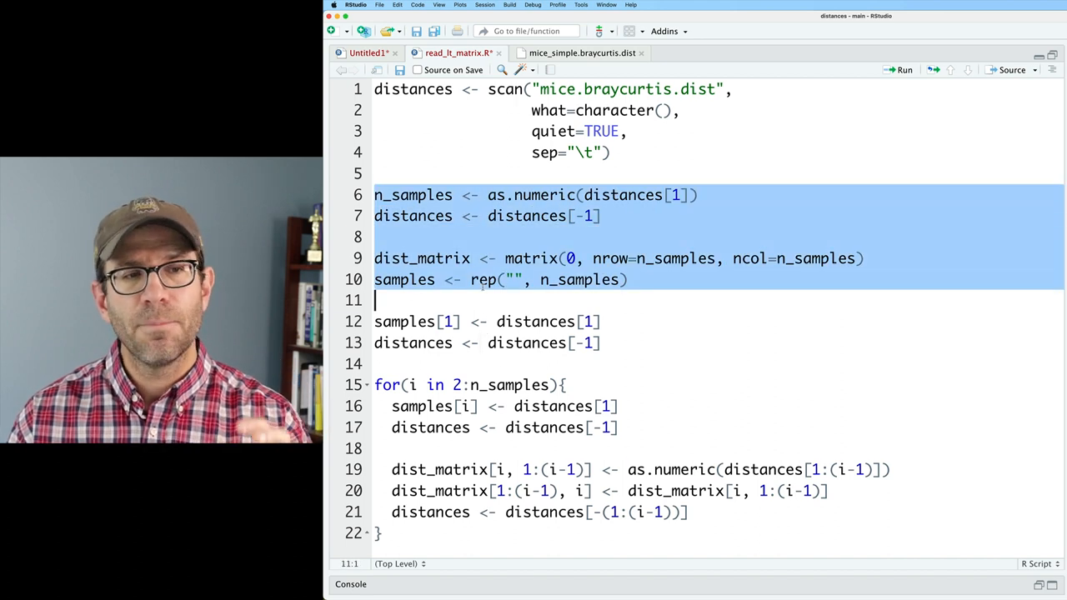